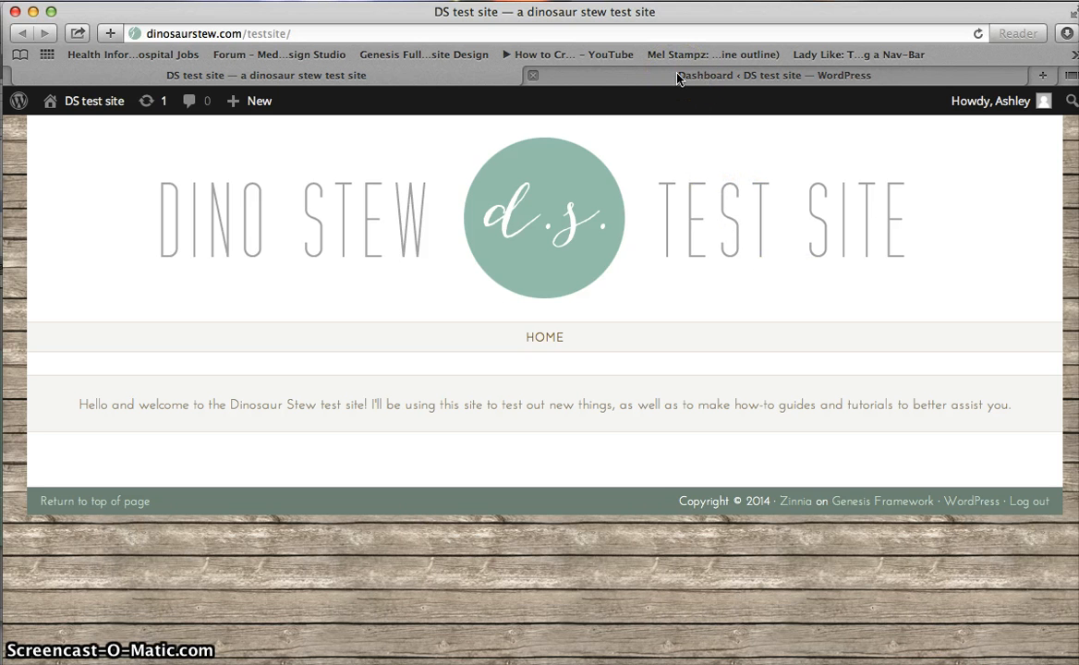
# Go from the front end to the Dashboard's Installed Plugins list showing Genesis Responsive Slider active.
pyautogui.click(774, 74)
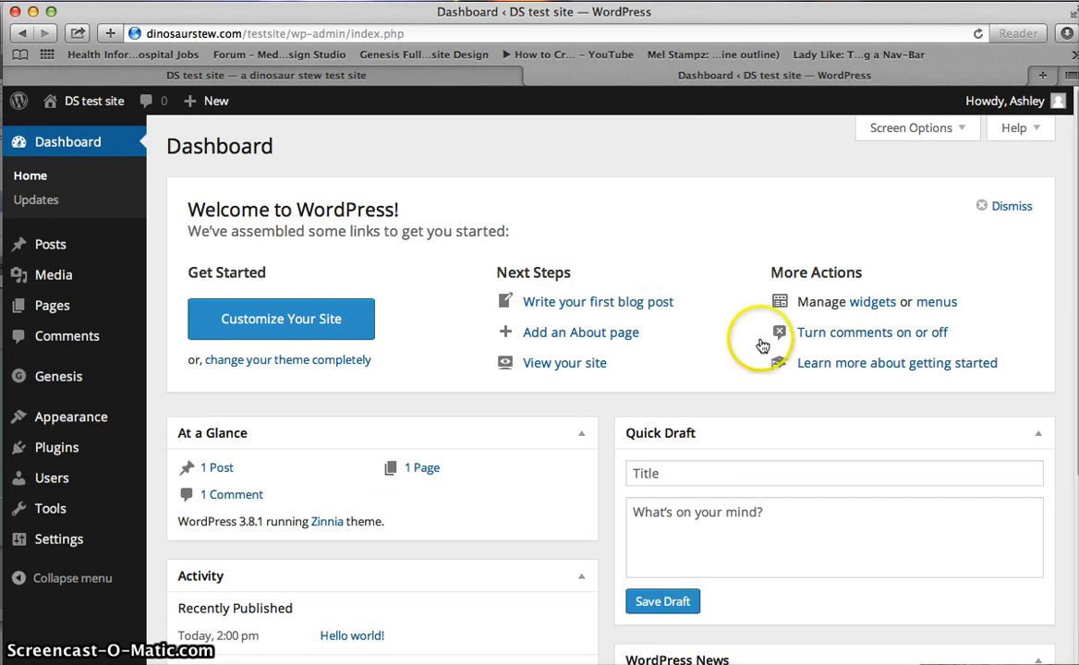
pyautogui.click(57, 446)
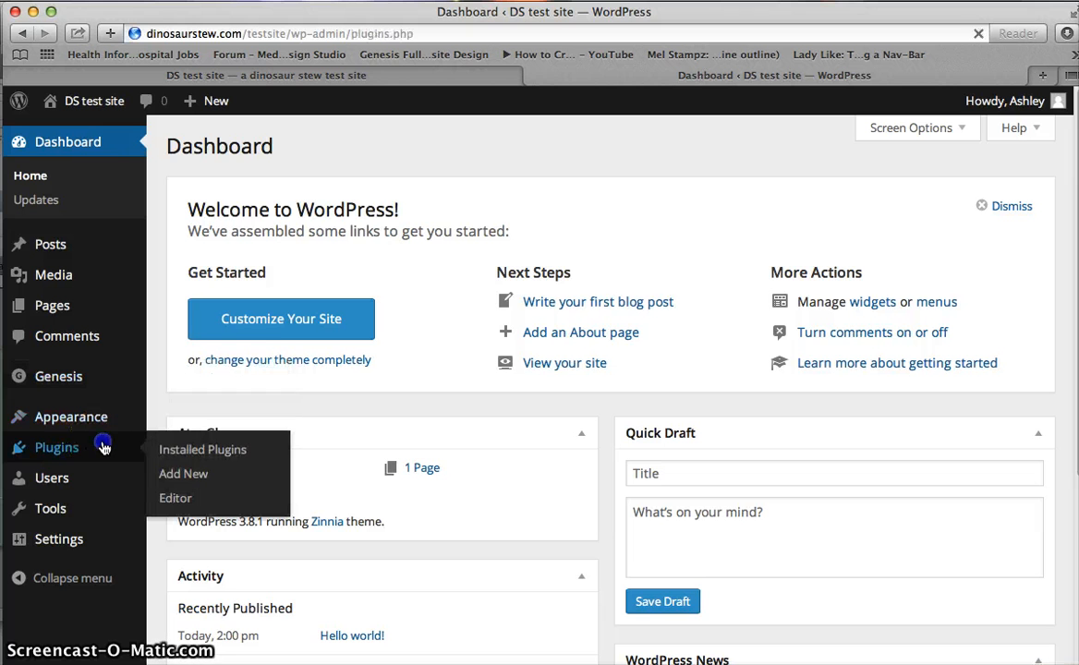
pyautogui.click(203, 449)
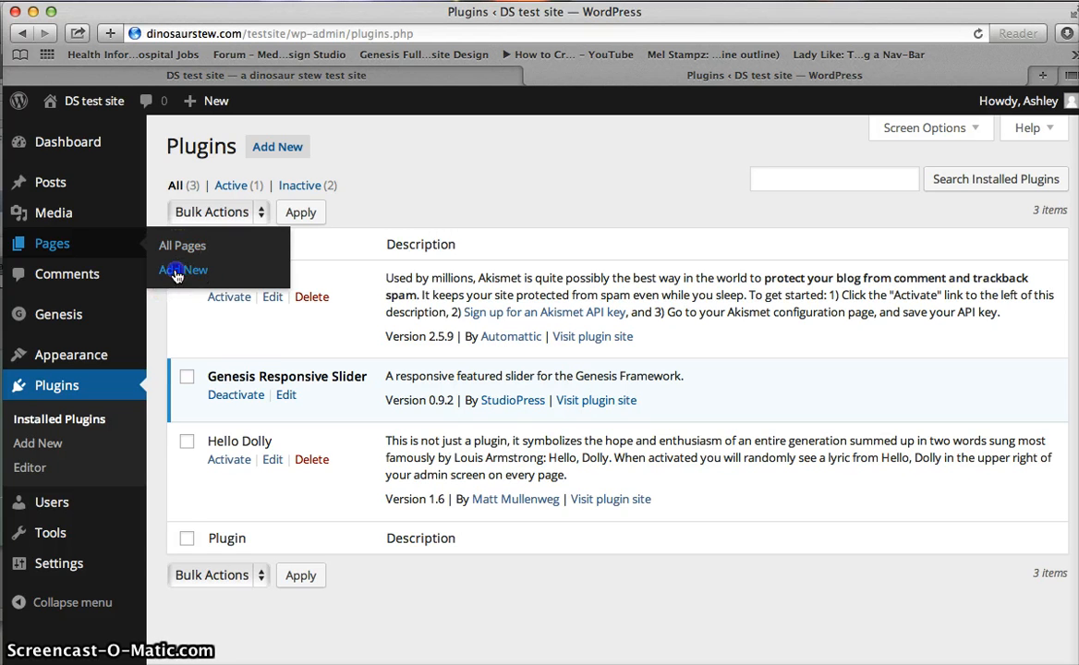
# Start a new page titled 'Slider' and move down to the Featured Image box.
pyautogui.click(183, 270)
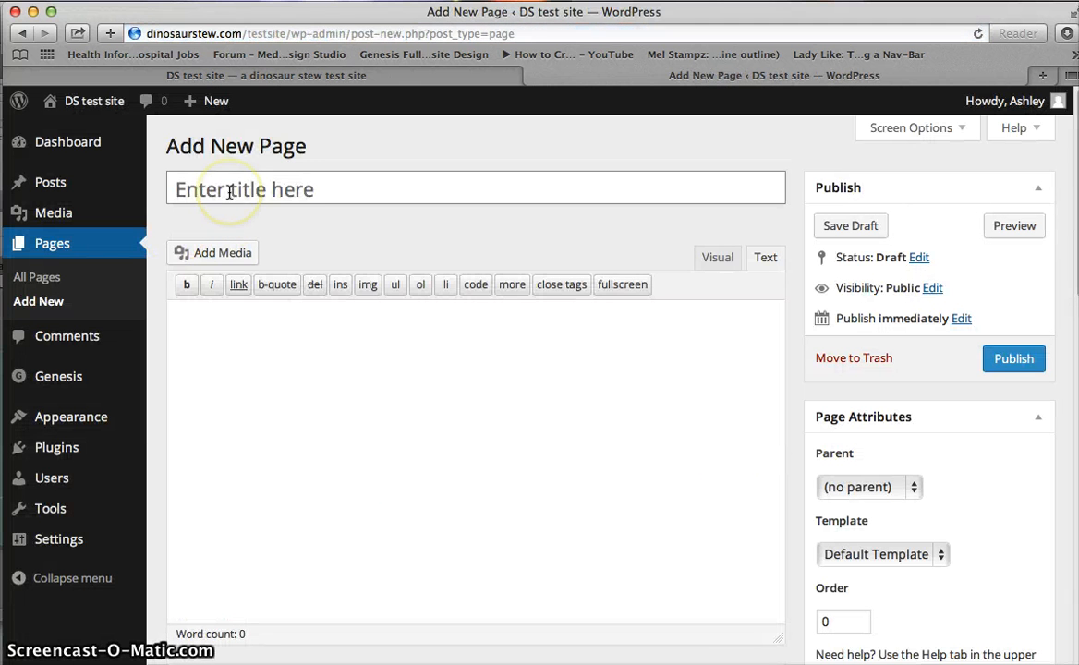
pyautogui.write('Slider')
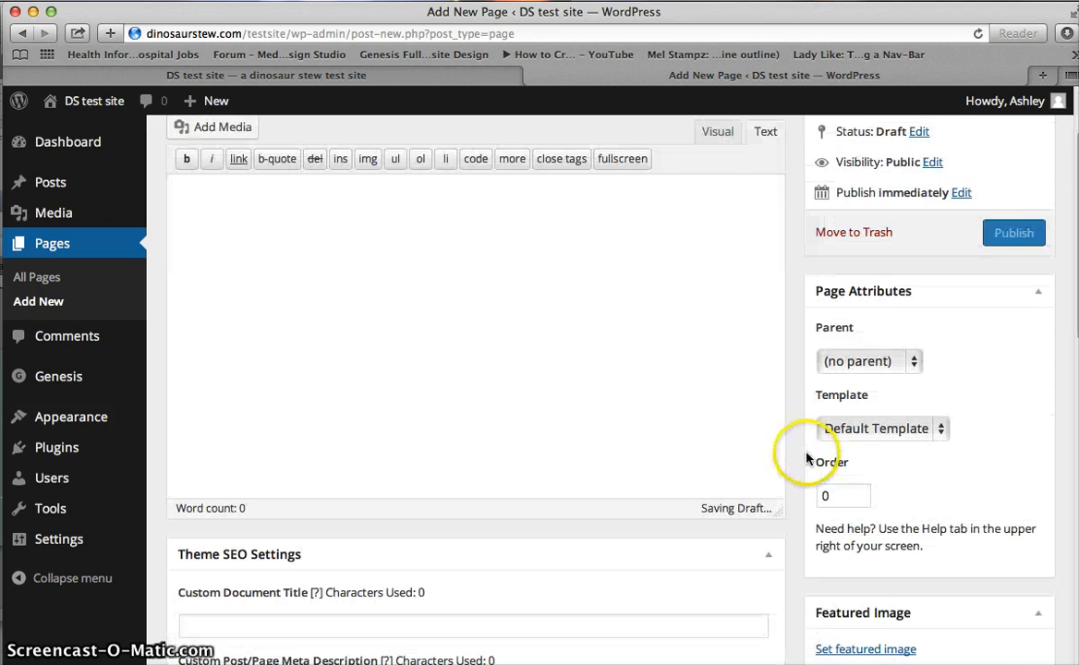
pyautogui.scroll(-3)
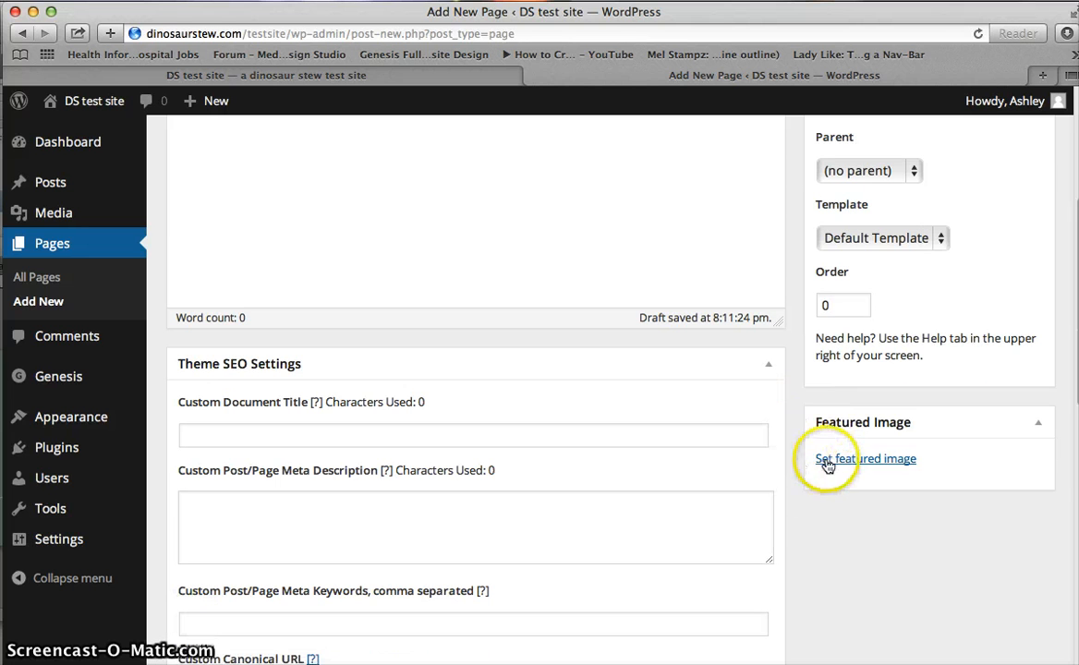
pyautogui.moveTo(857, 469)
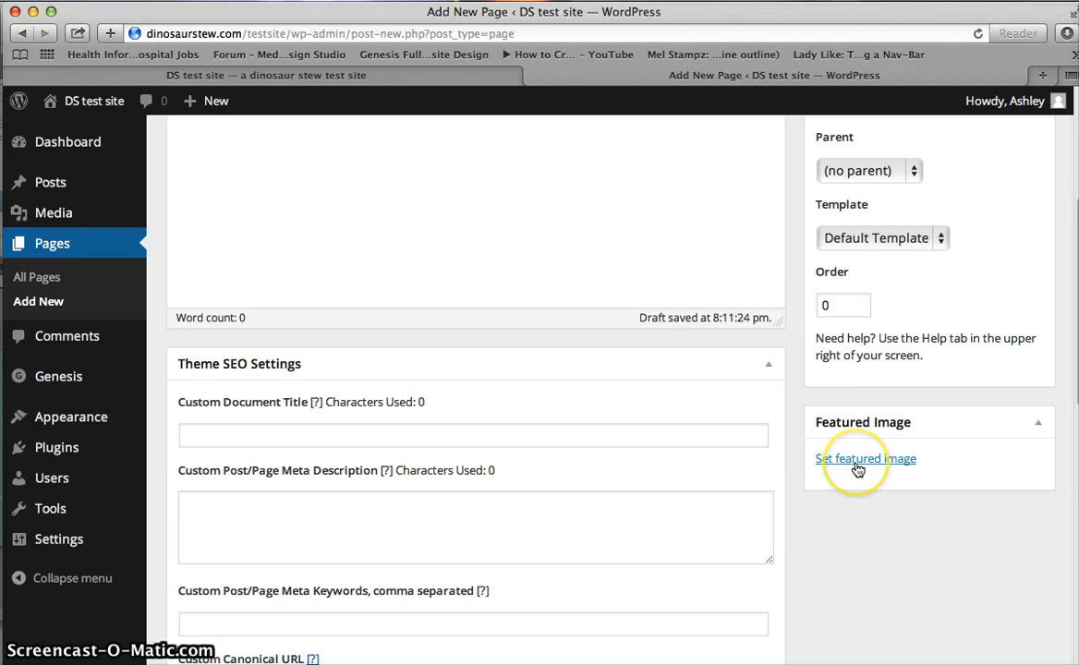
# Set slide1_genesis from the Media Library as the page's featured image.
pyautogui.click(864, 458)
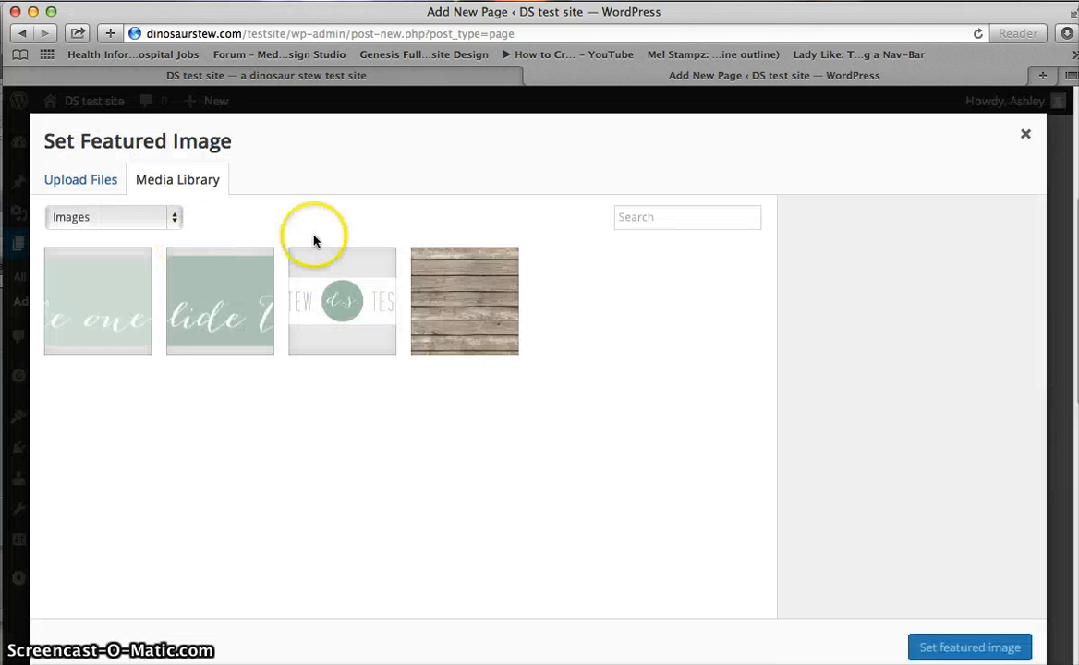
pyautogui.moveTo(244, 262)
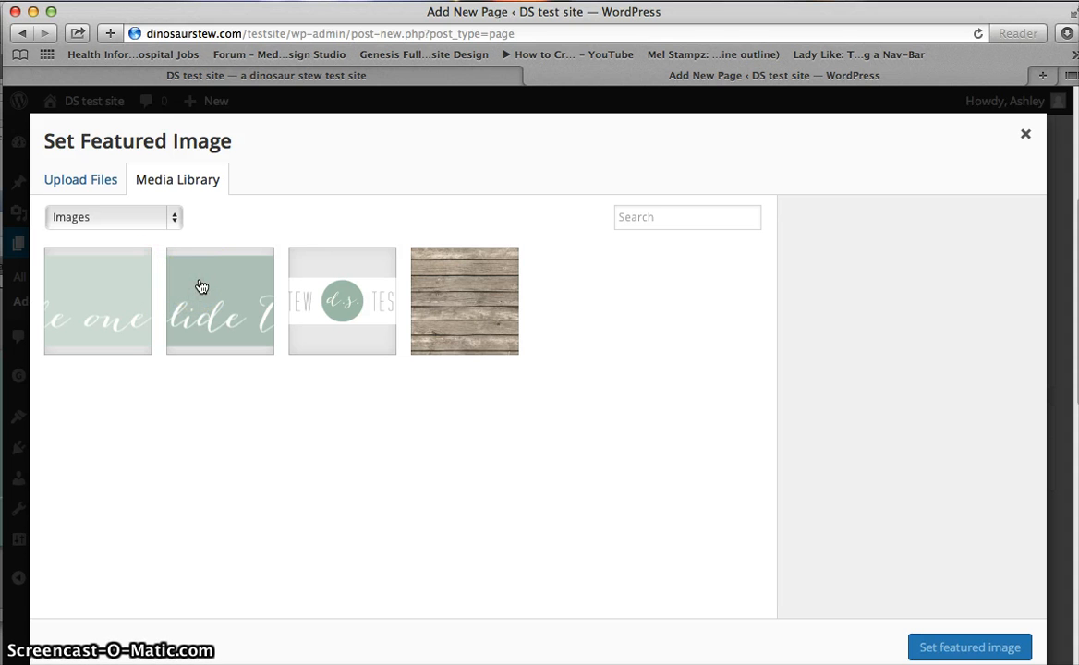
pyautogui.click(96, 299)
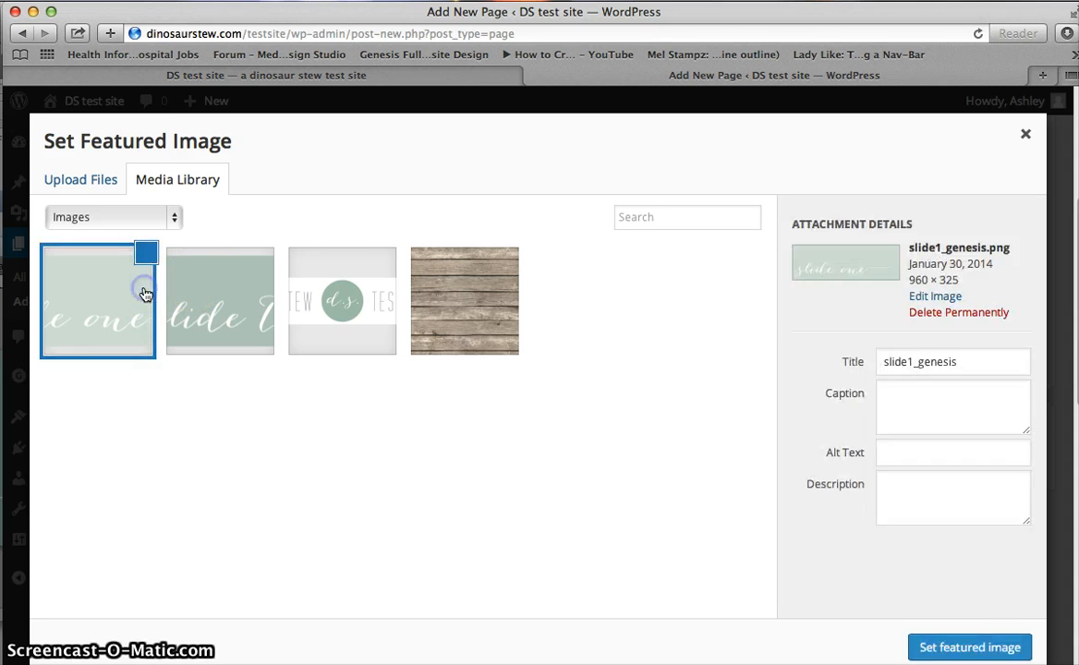
pyautogui.click(98, 300)
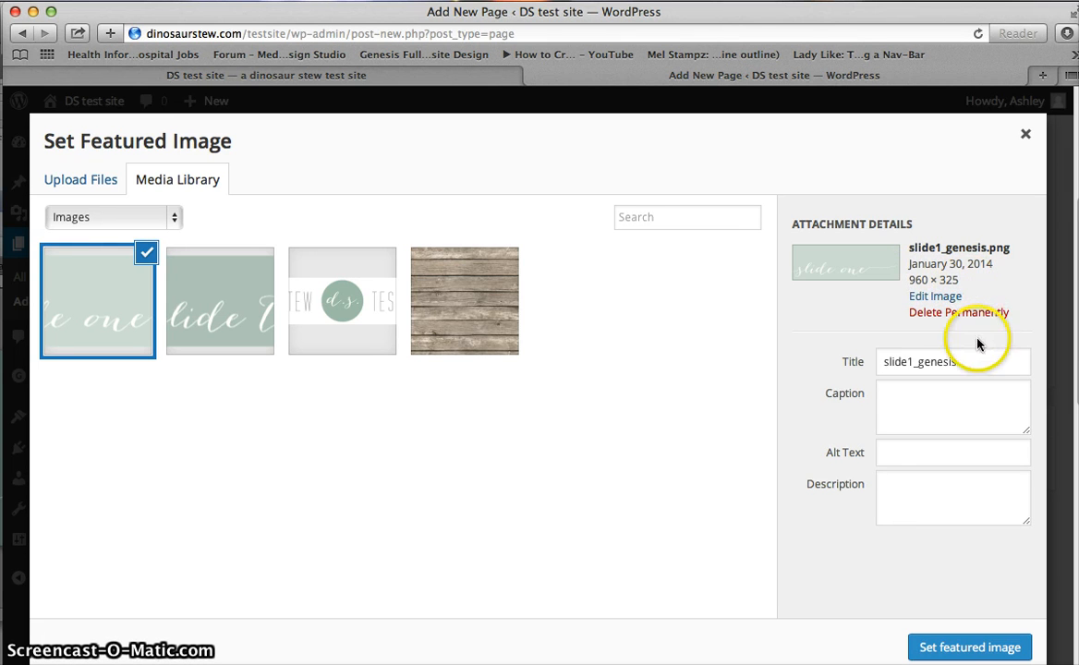
pyautogui.moveTo(987, 348)
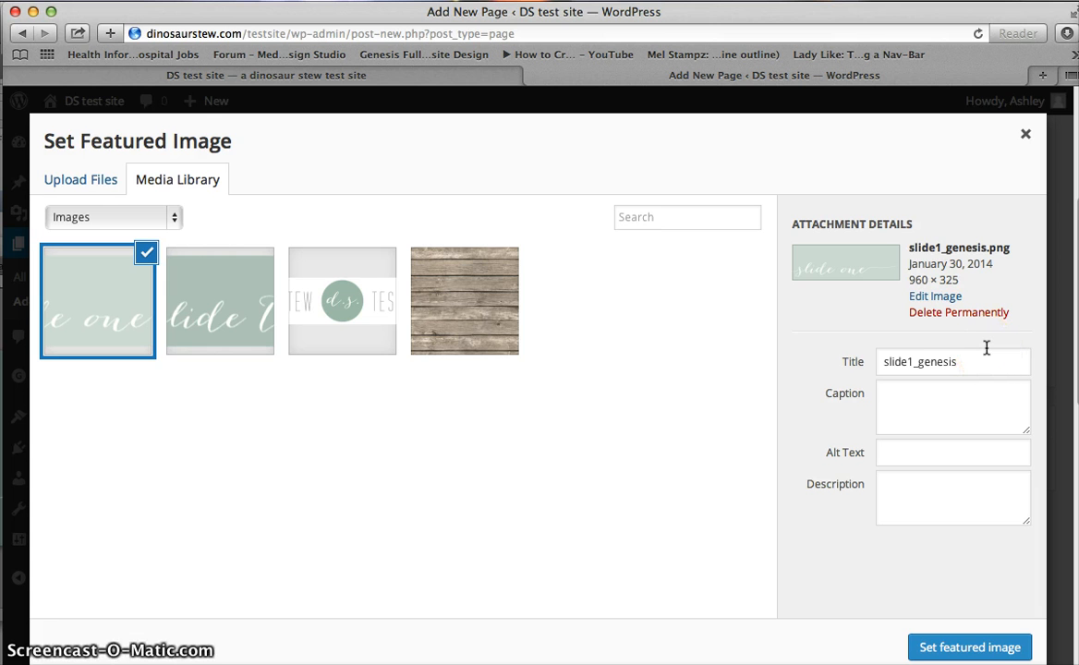
pyautogui.moveTo(809, 465)
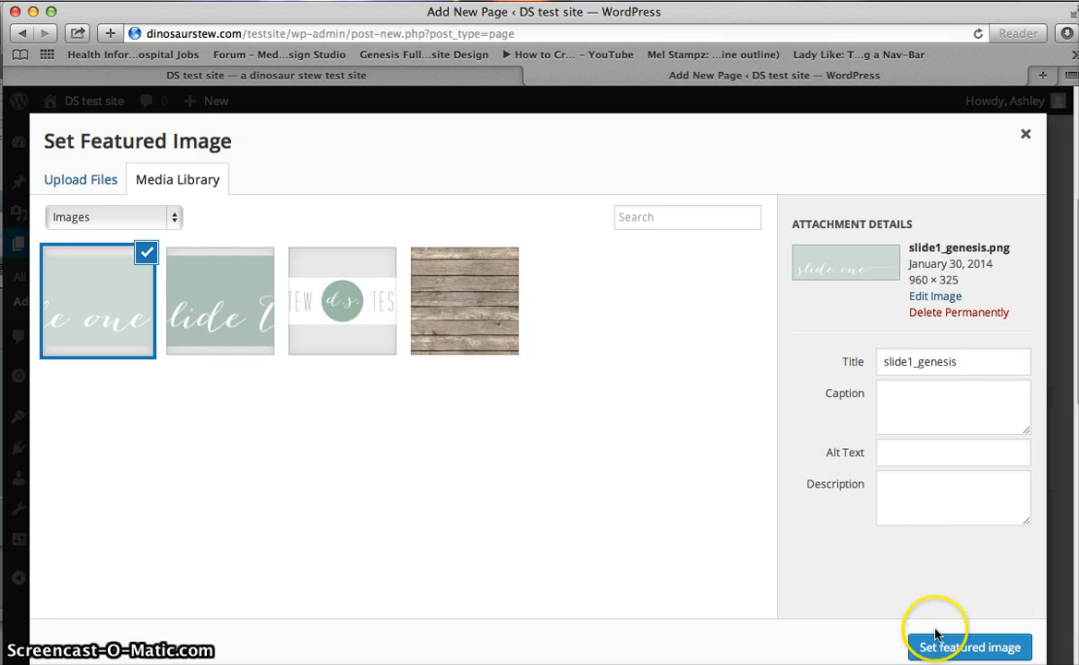
pyautogui.click(968, 646)
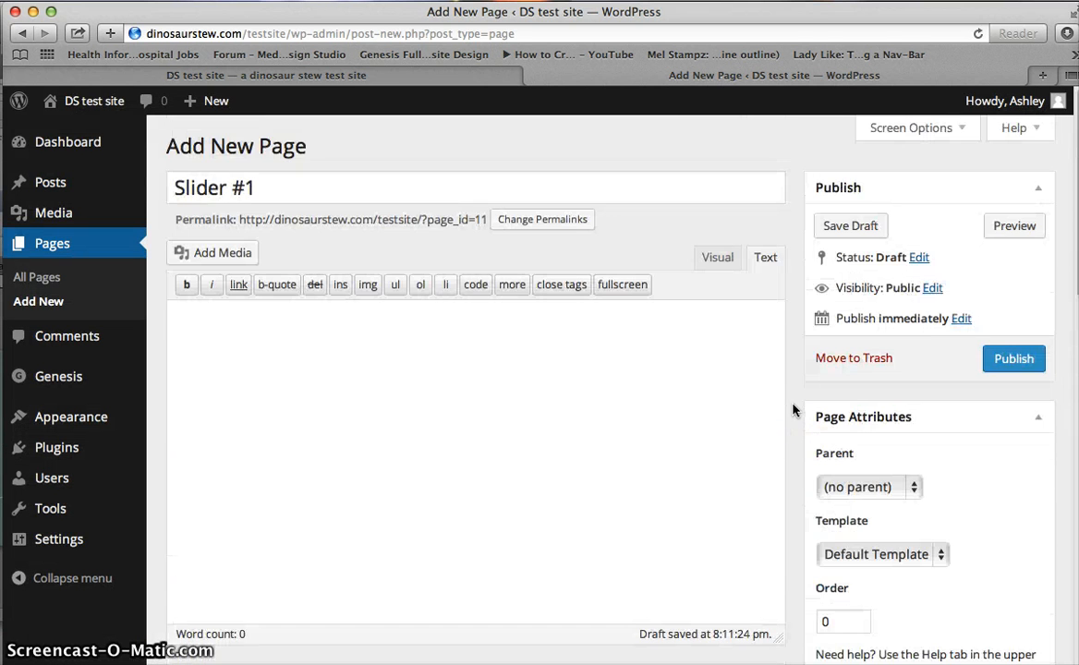
# Publish the Slider #1 page.
pyautogui.click(1012, 358)
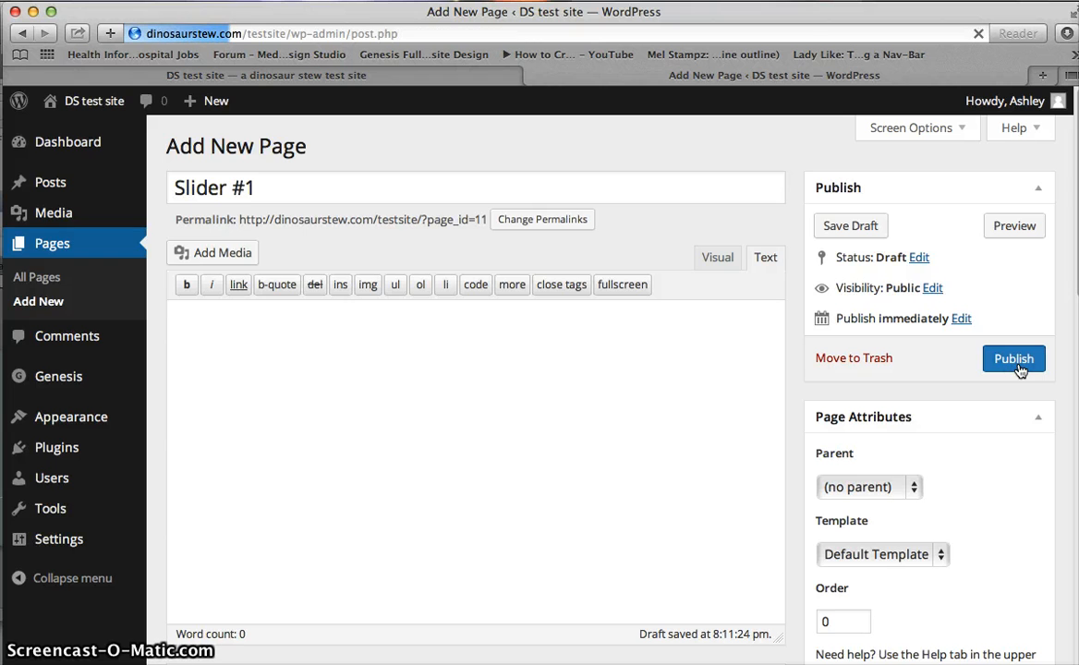
pyautogui.click(1012, 359)
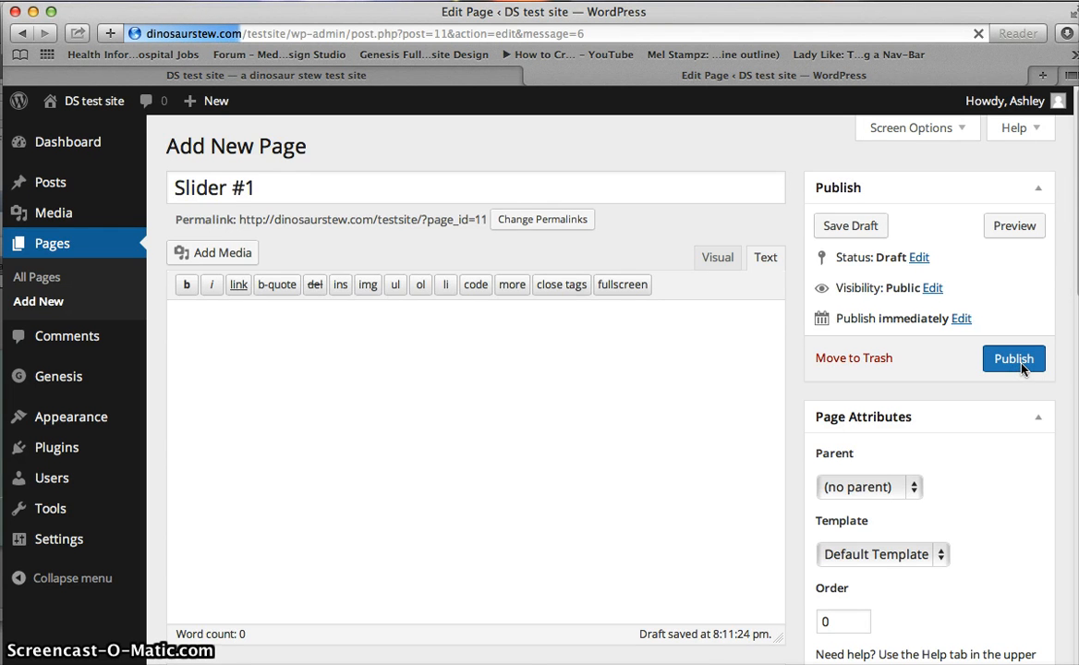
pyautogui.click(1012, 358)
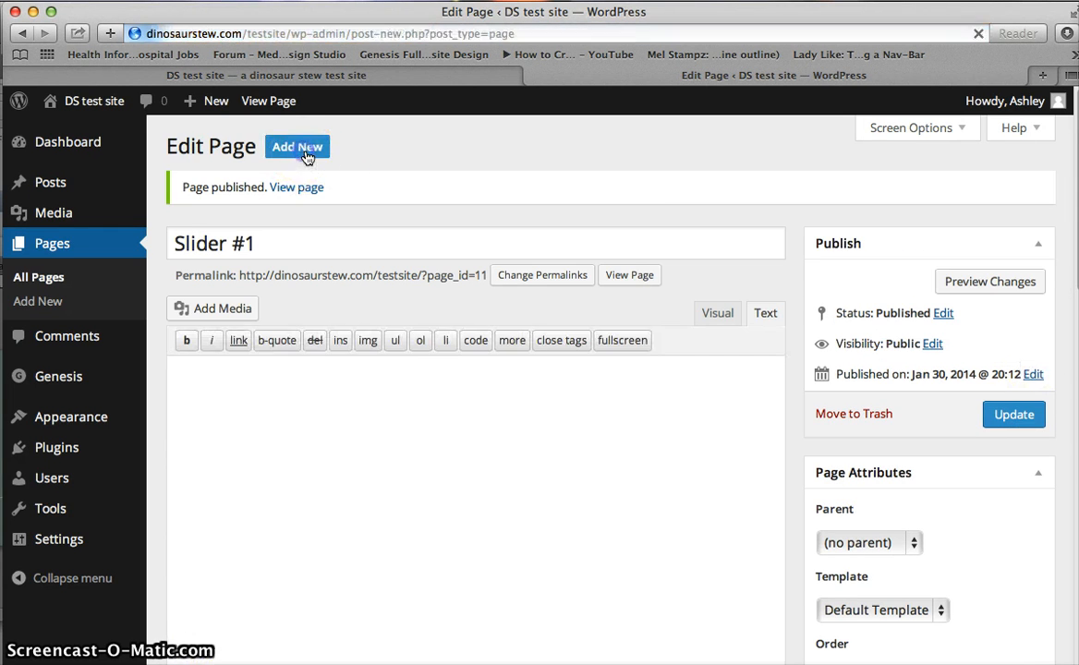
# Start a second page titled 'Slider #2' and move down to the Featured Image box.
pyautogui.click(298, 148)
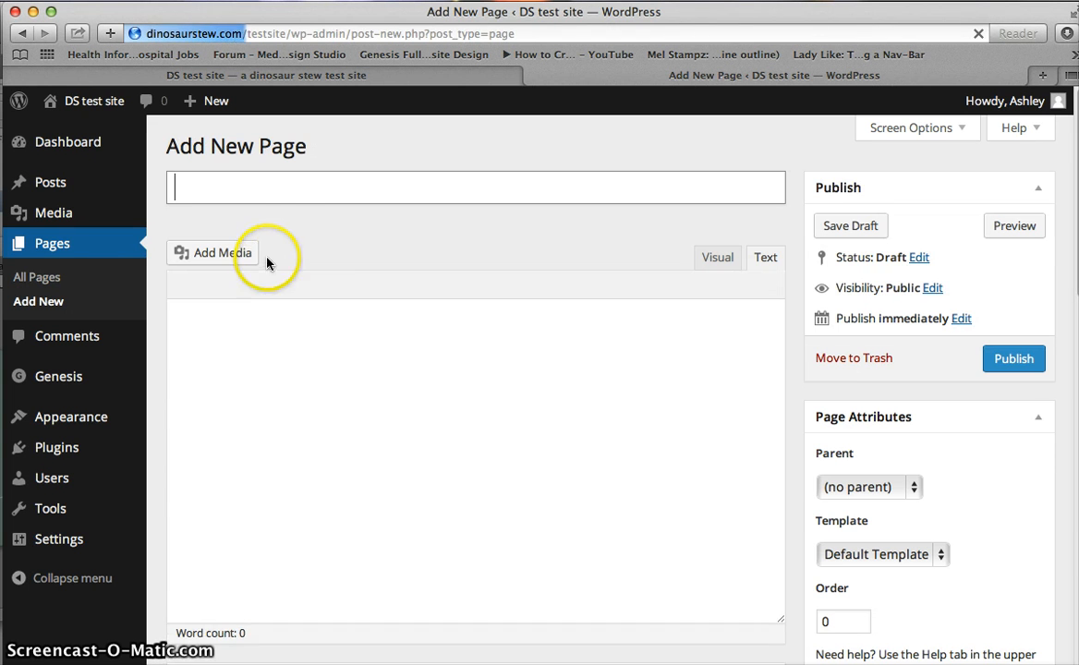
pyautogui.write('Slider #')
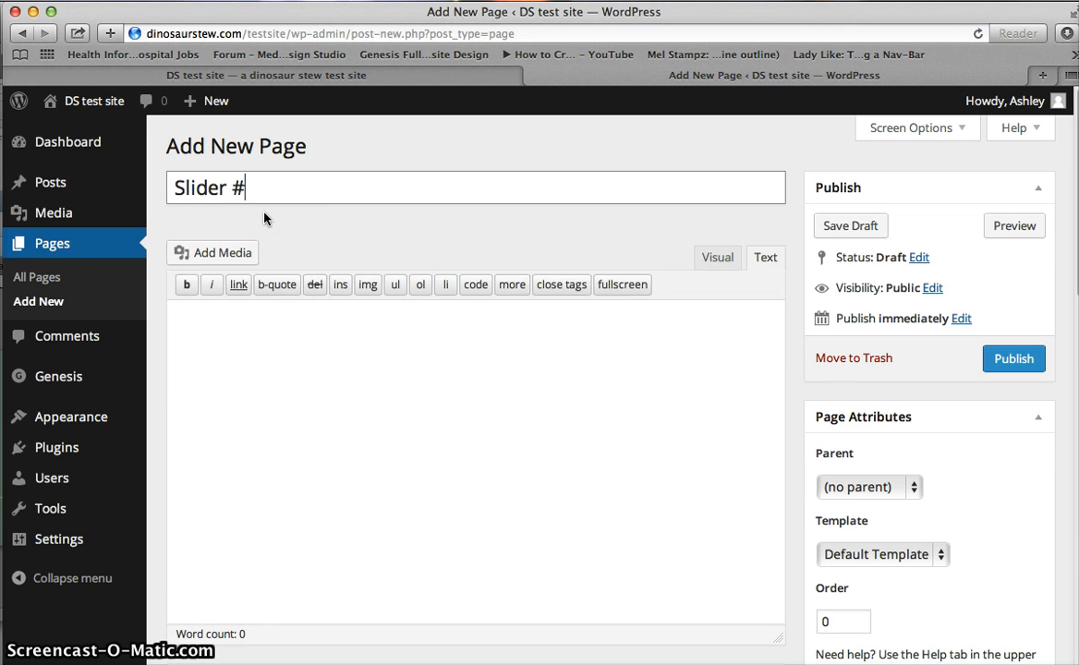
pyautogui.scroll(-3)
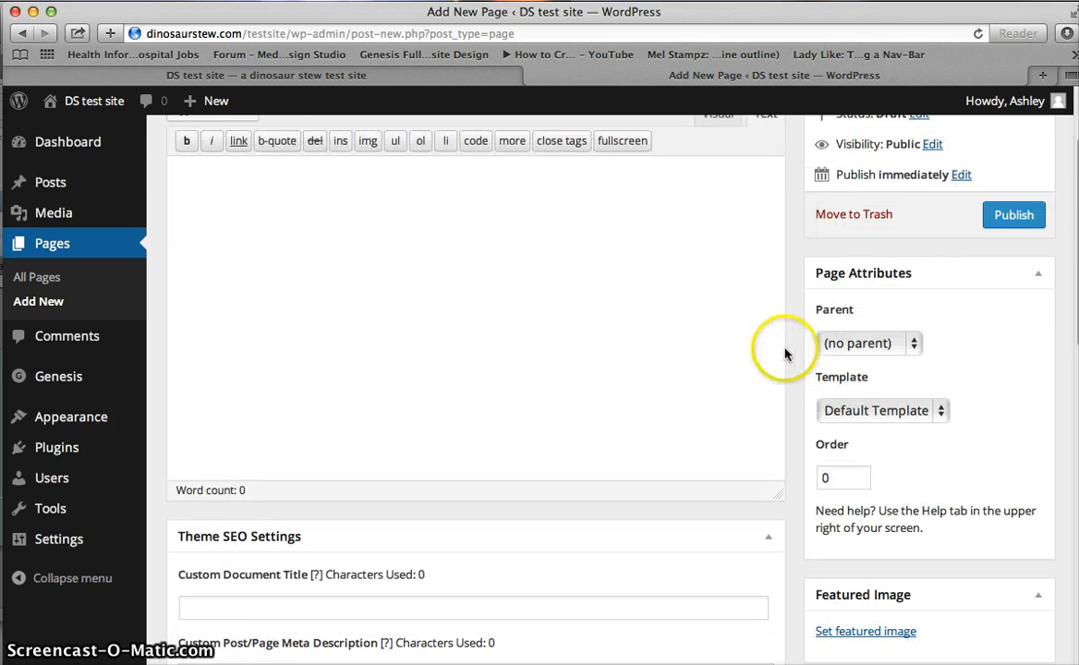
pyautogui.scroll(-3)
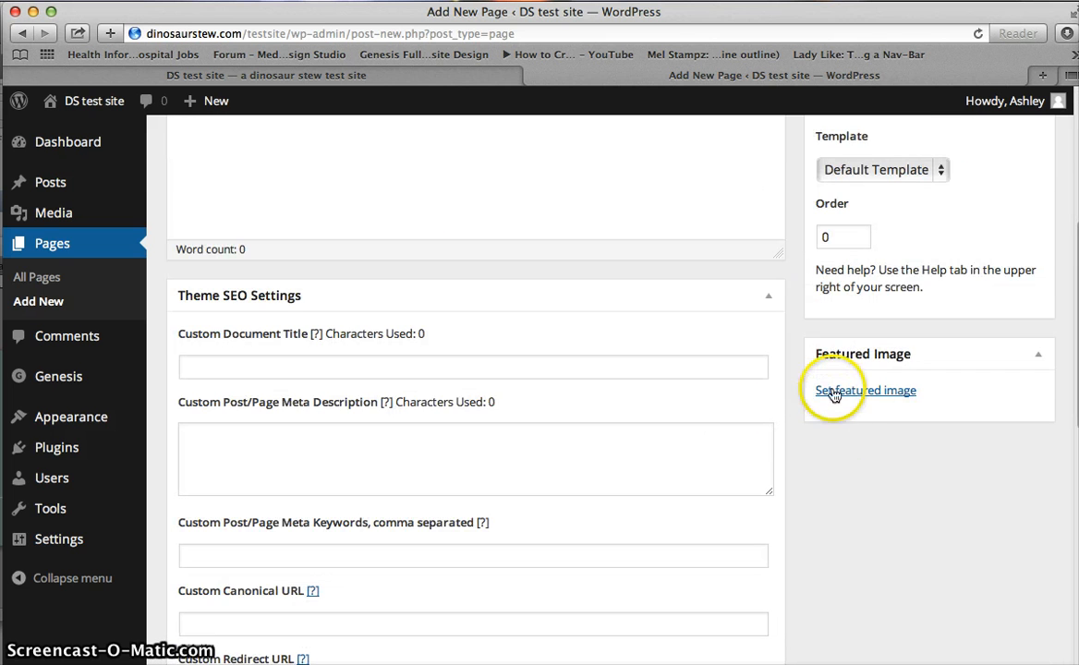
# Set slide2_genesis as the Slider #2 page's featured image.
pyautogui.click(865, 390)
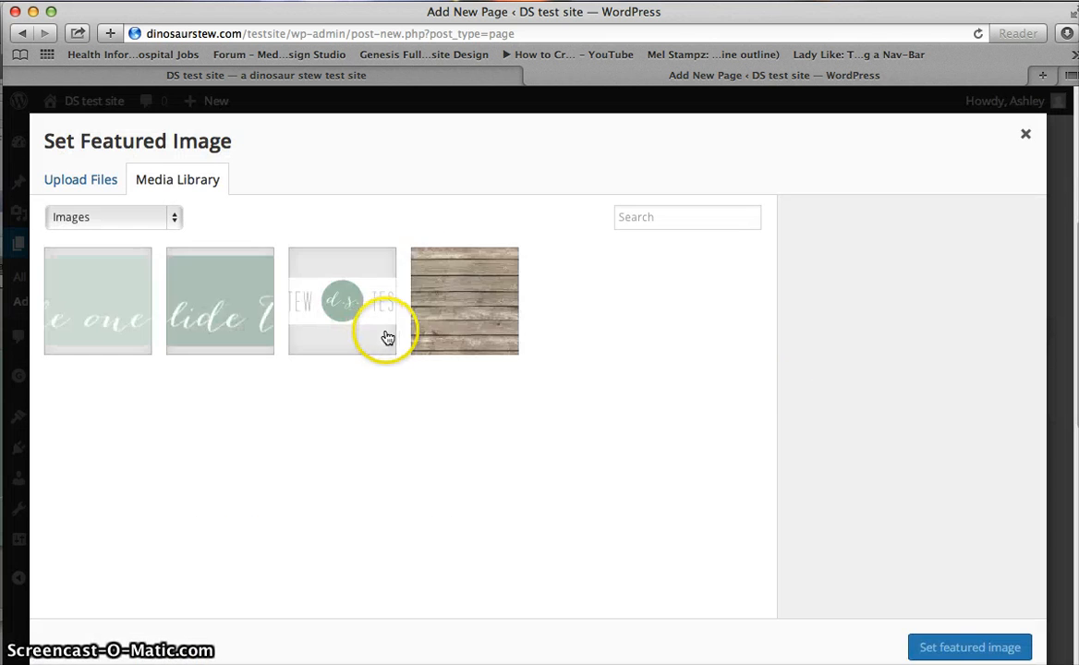
pyautogui.click(220, 300)
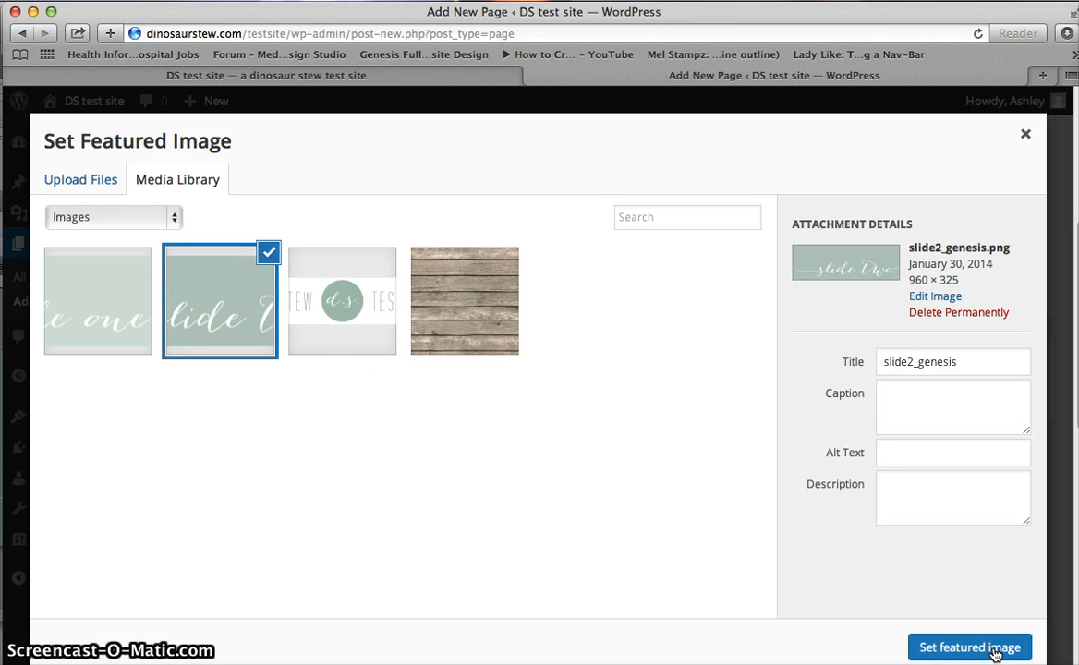
pyautogui.click(968, 647)
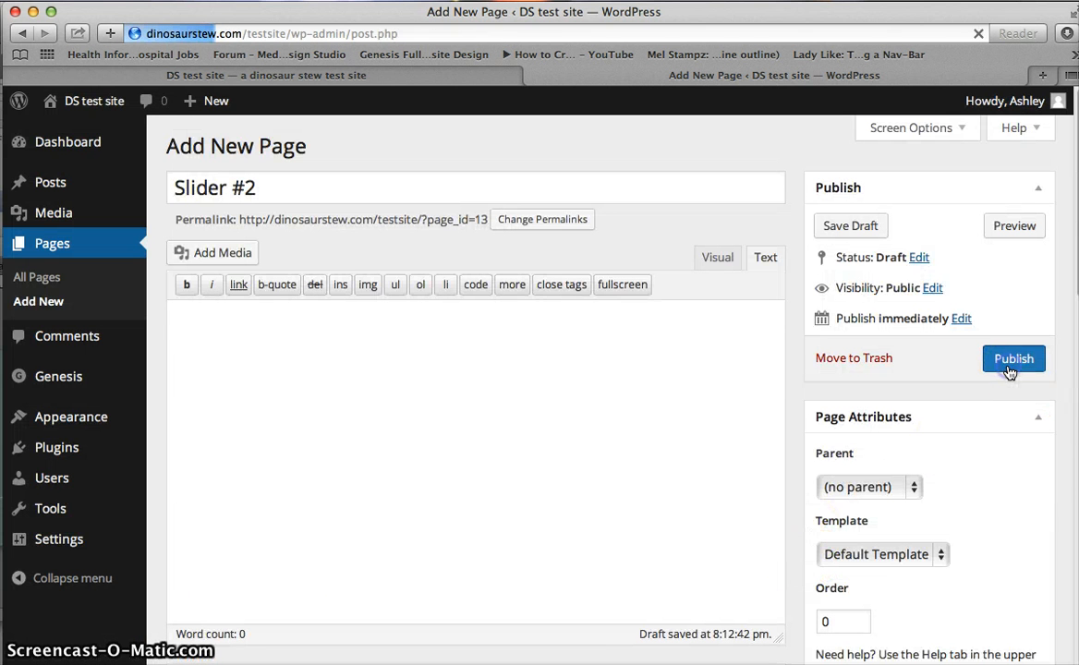
# Publish the Slider #2 page.
pyautogui.click(1012, 359)
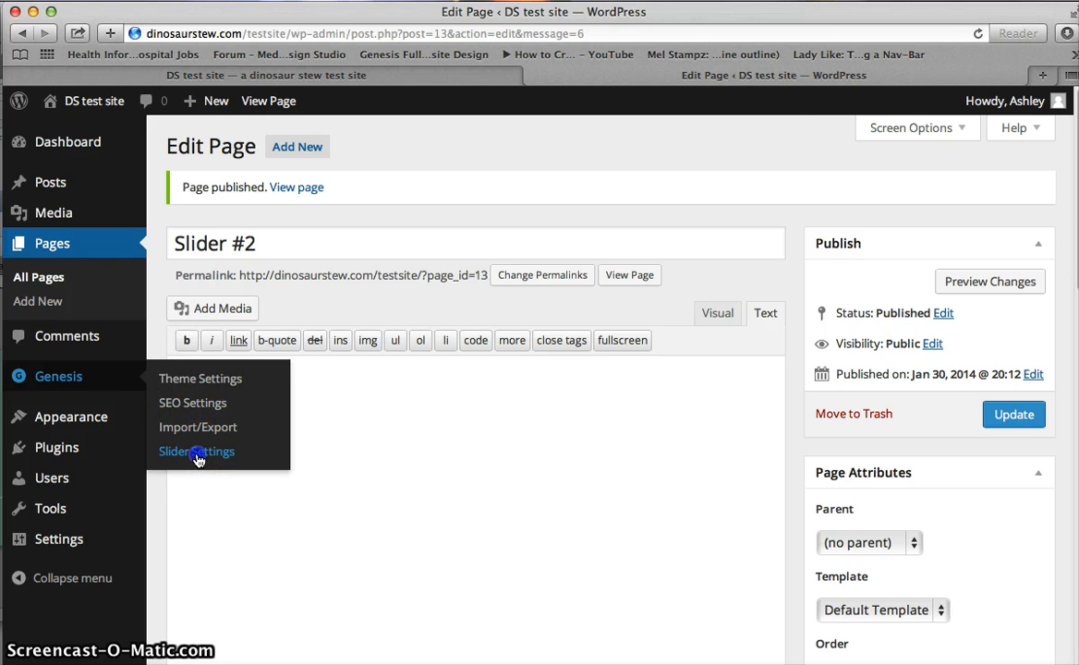
pyautogui.click(196, 450)
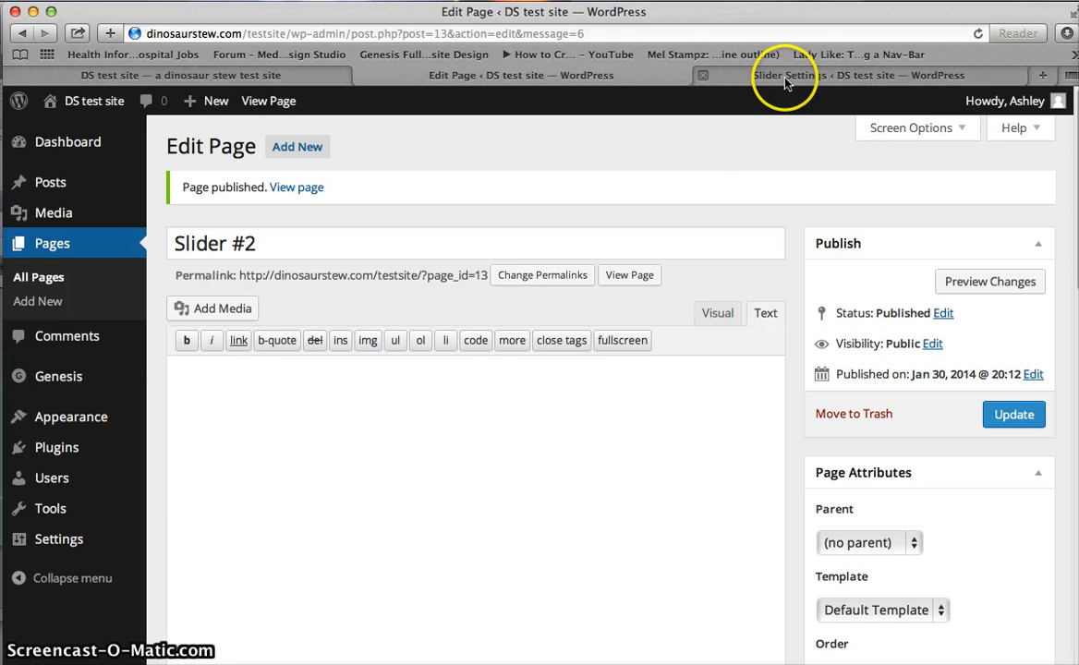
# In Slider Settings, set Maximum Slider Width to 960 and begin editing the height.
pyautogui.click(785, 74)
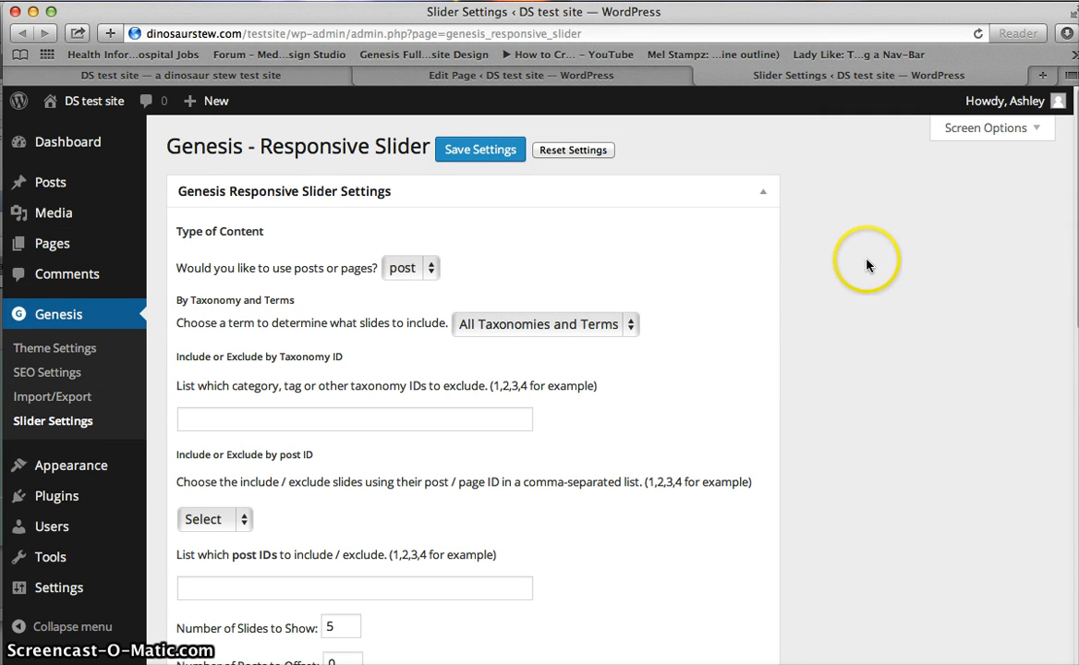
pyautogui.moveTo(859, 266)
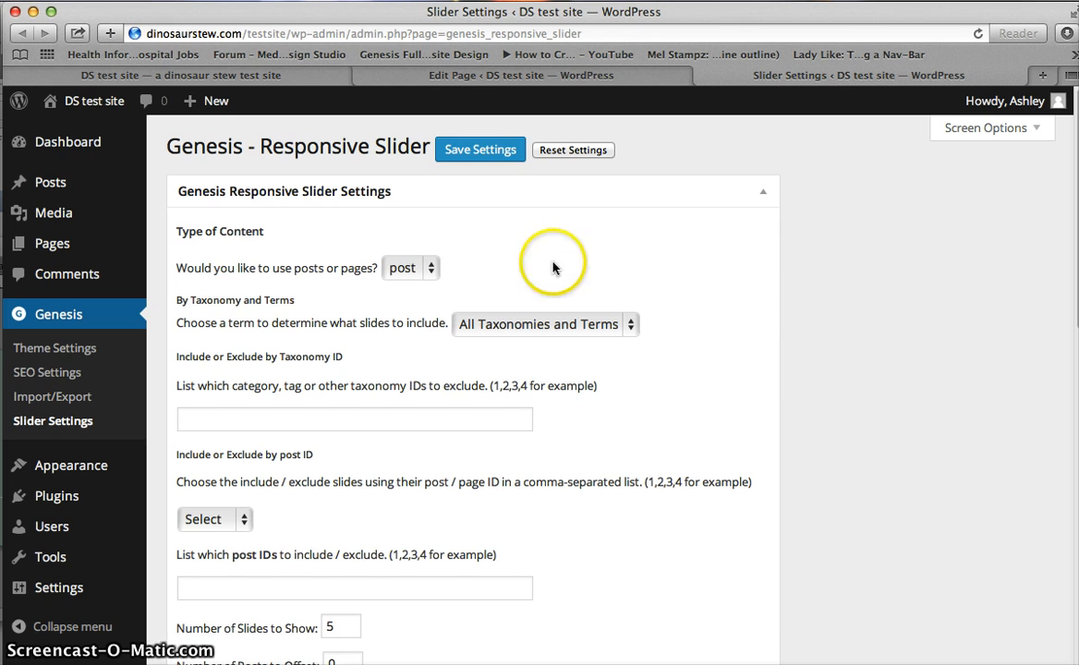
pyautogui.scroll(-3)
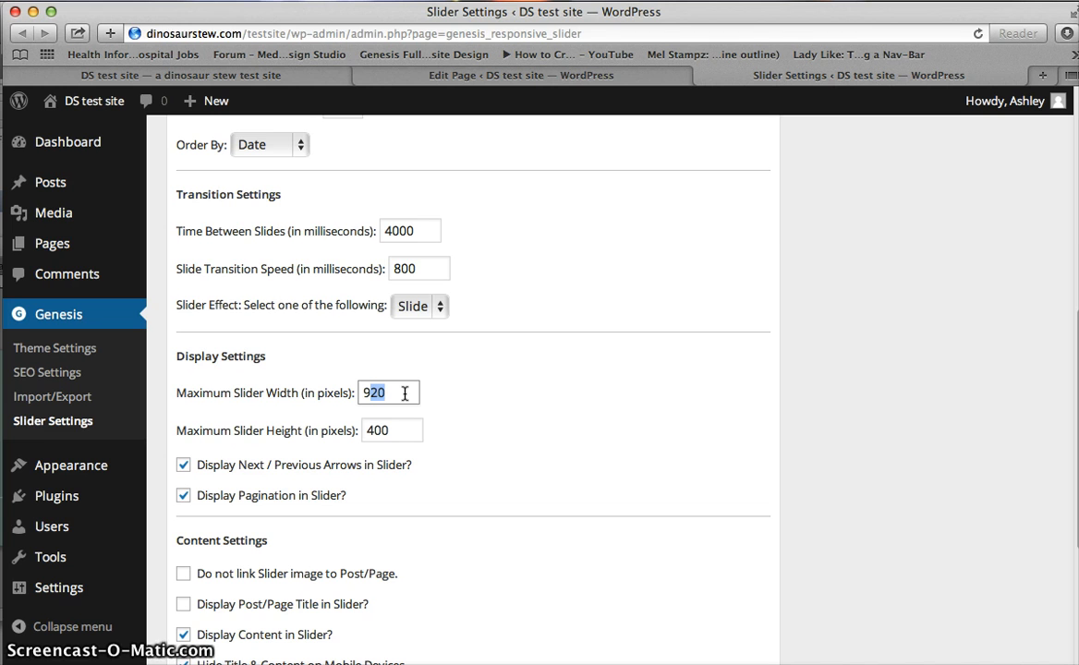
pyautogui.write('96')
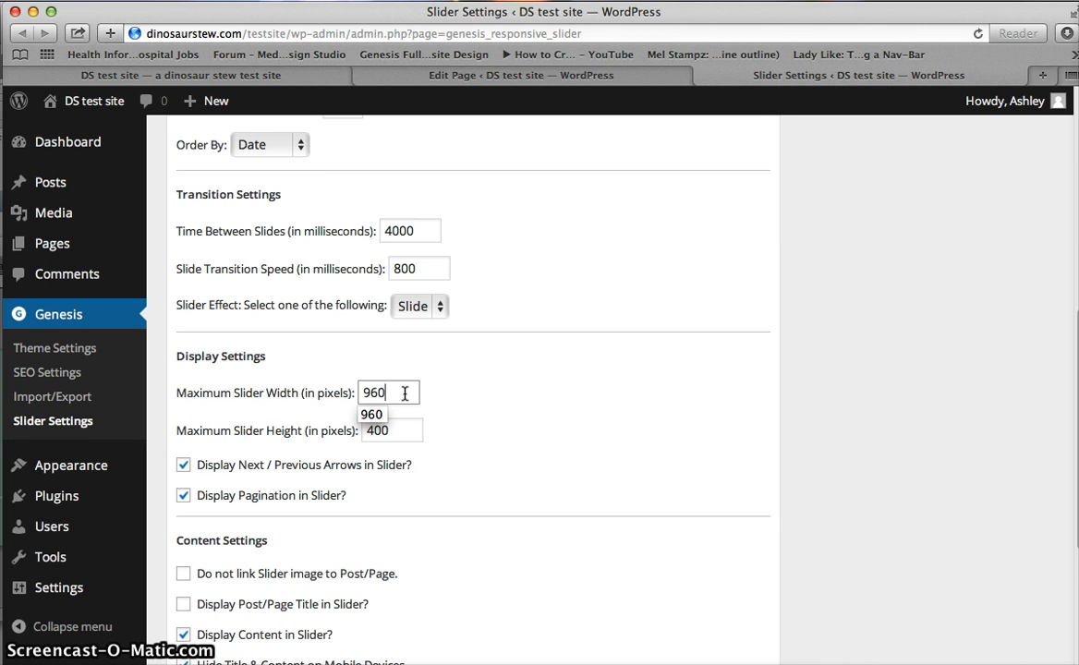
pyautogui.click(391, 431)
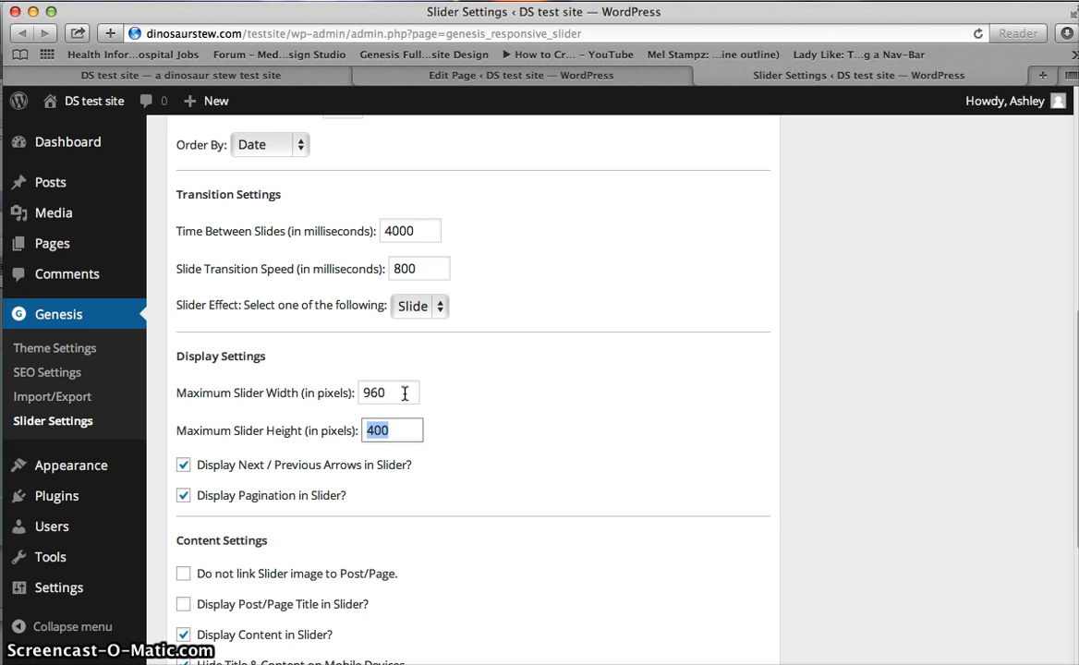
# Set slider height to 325, unlink slider images and turn off content display.
pyautogui.write('325')
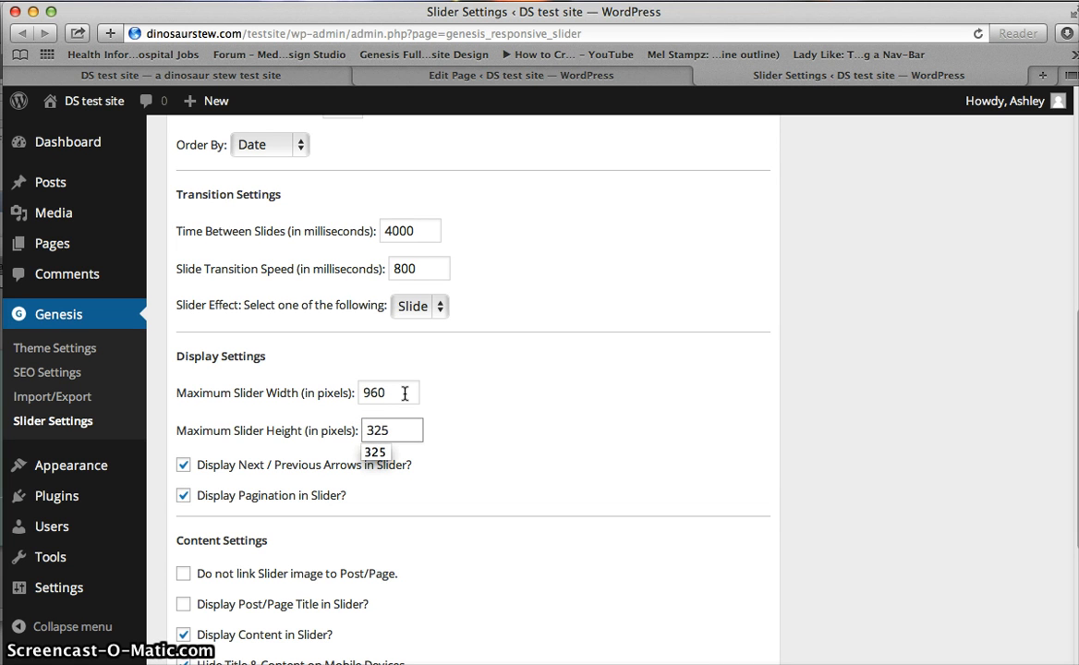
pyautogui.scroll(-3)
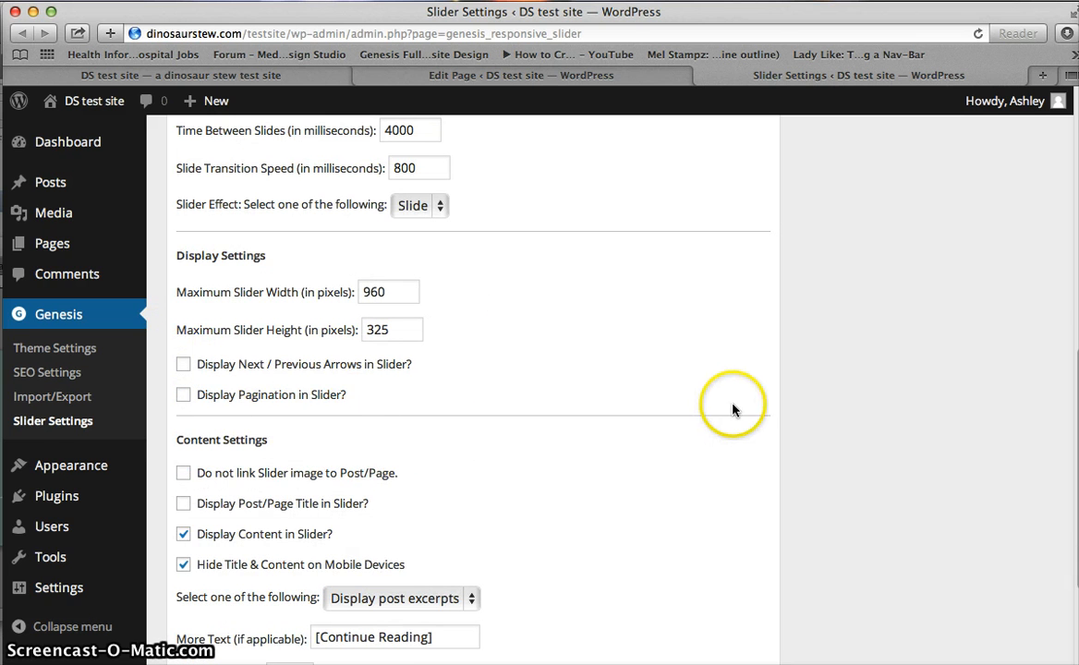
pyautogui.scroll(-3)
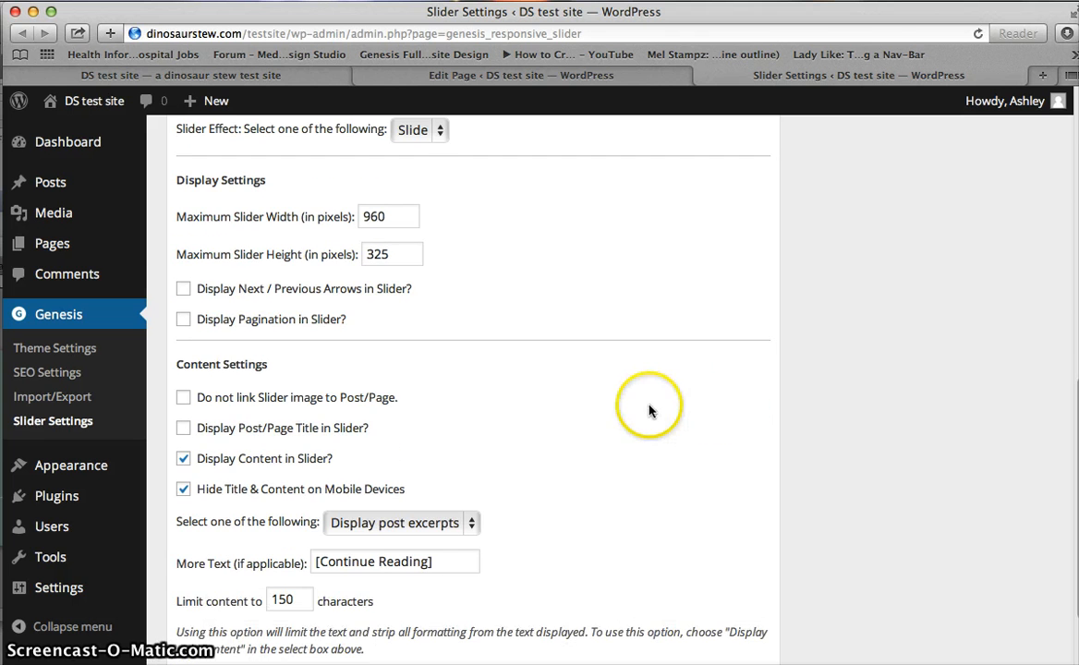
pyautogui.scroll(-3)
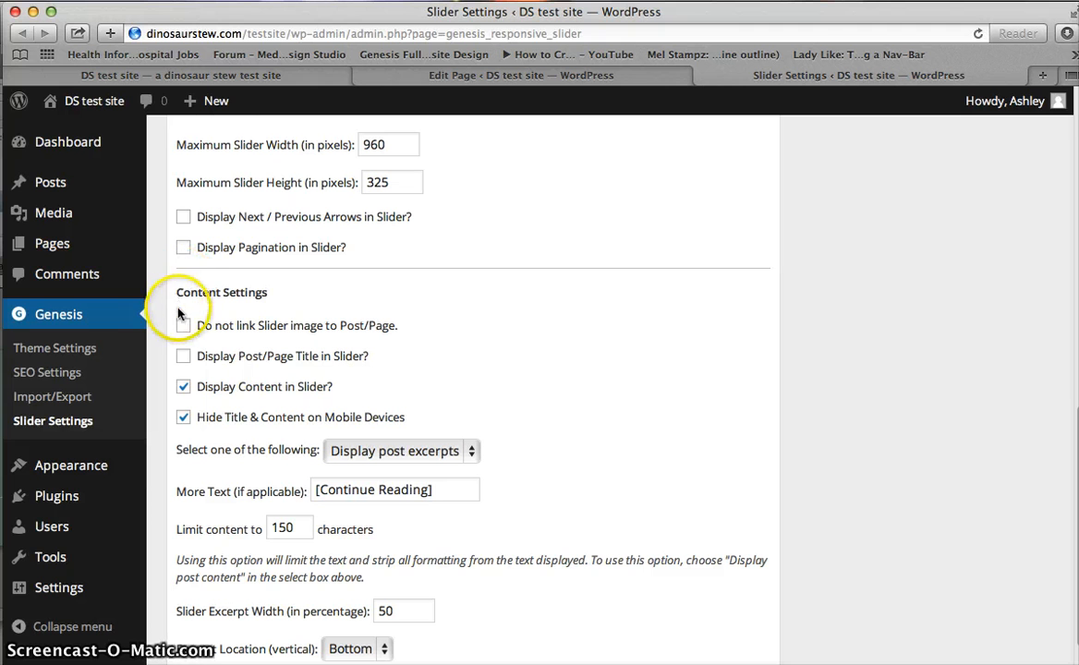
pyautogui.click(183, 325)
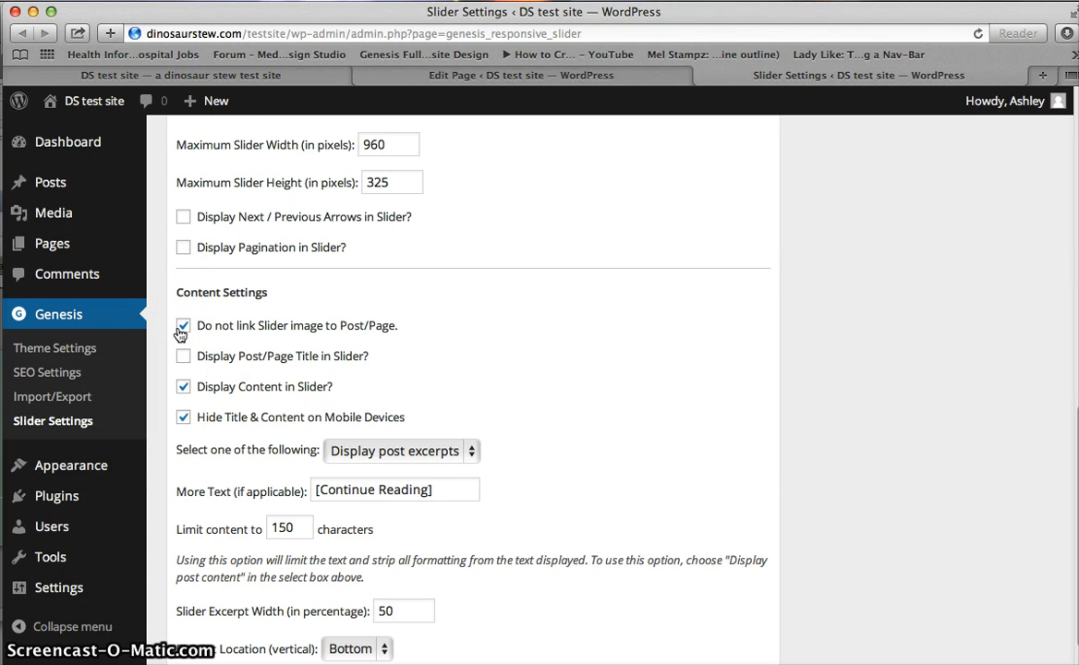
pyautogui.click(182, 386)
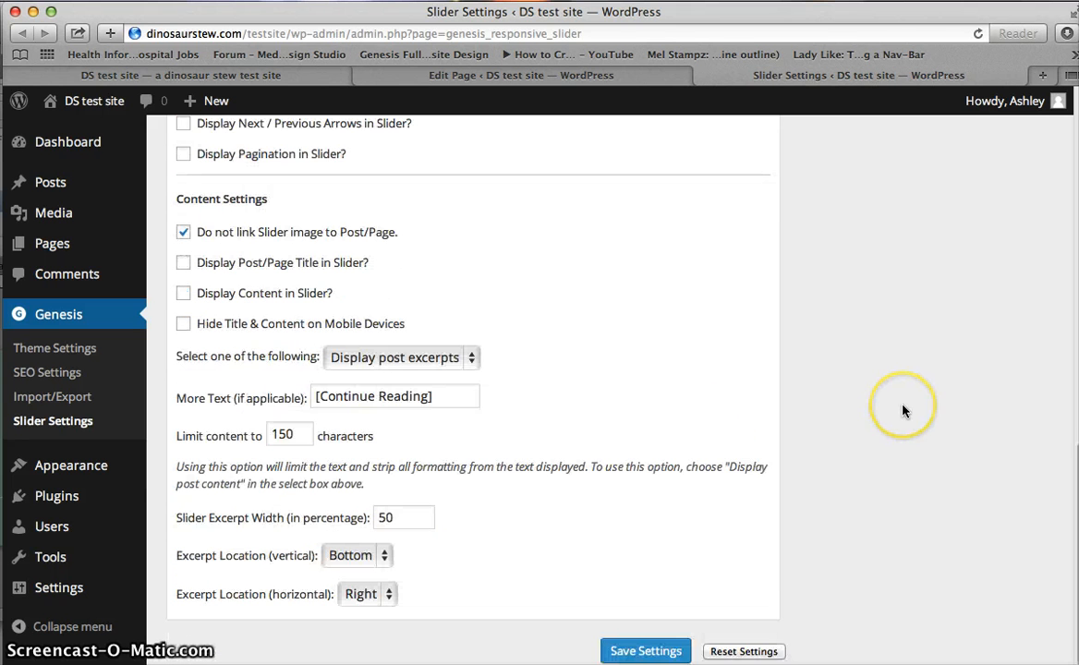
# Save the slider settings.
pyautogui.click(645, 651)
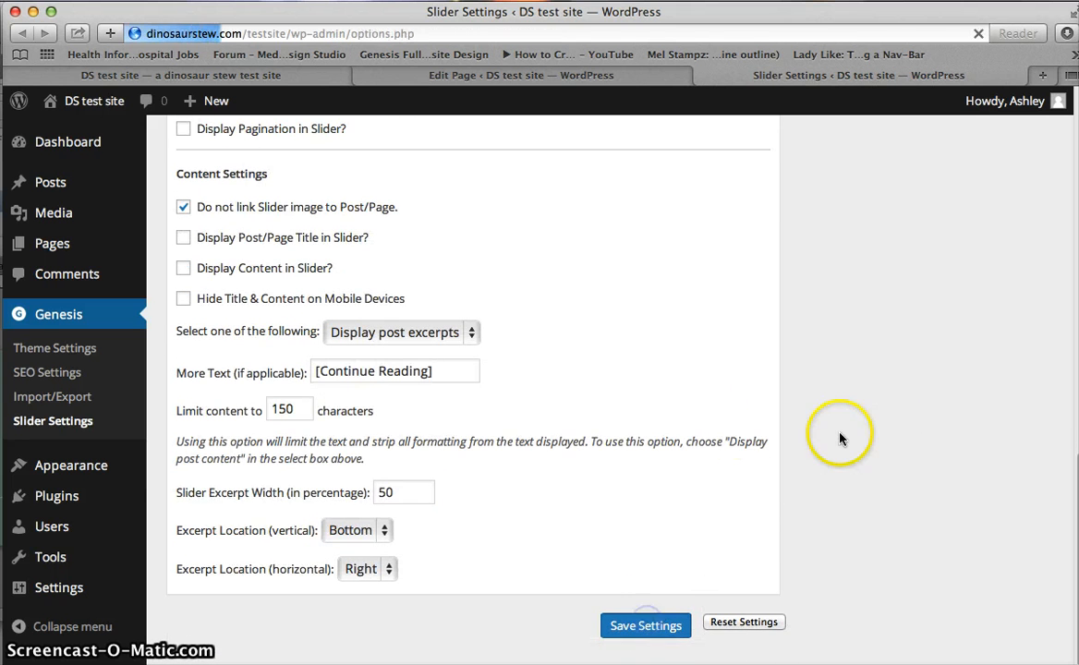
pyautogui.click(645, 624)
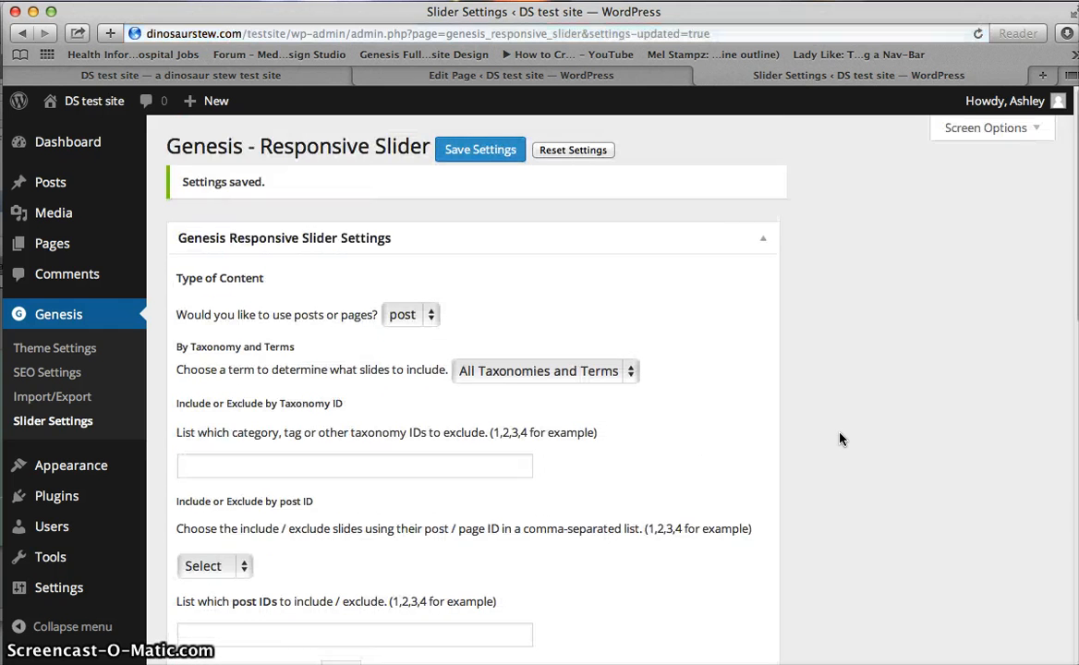
pyautogui.scroll(-3)
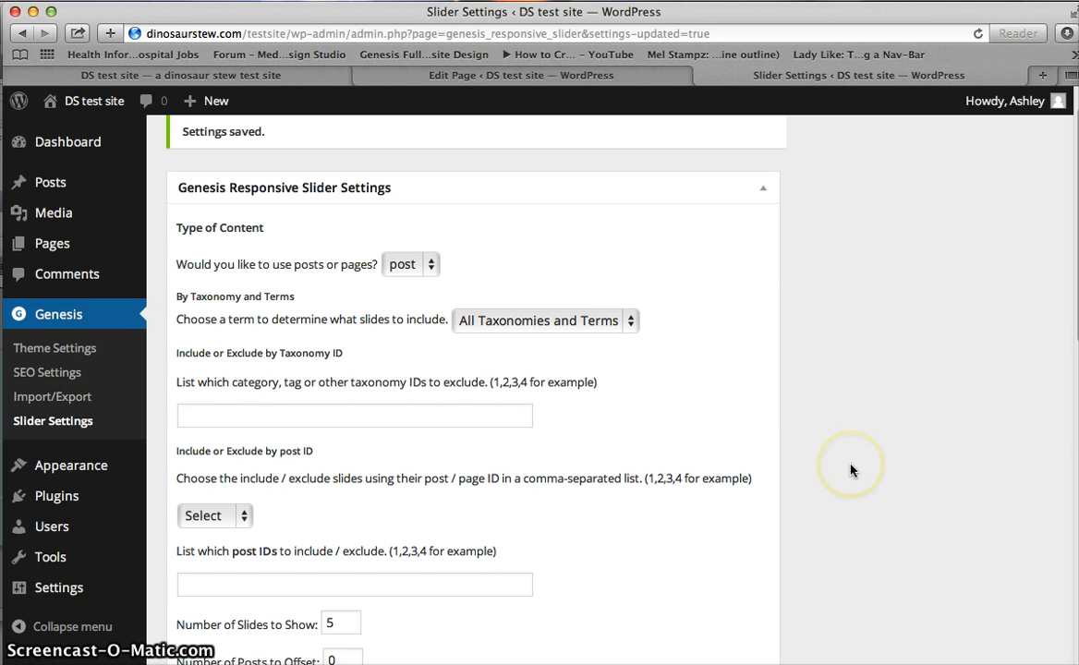
pyautogui.moveTo(849, 469)
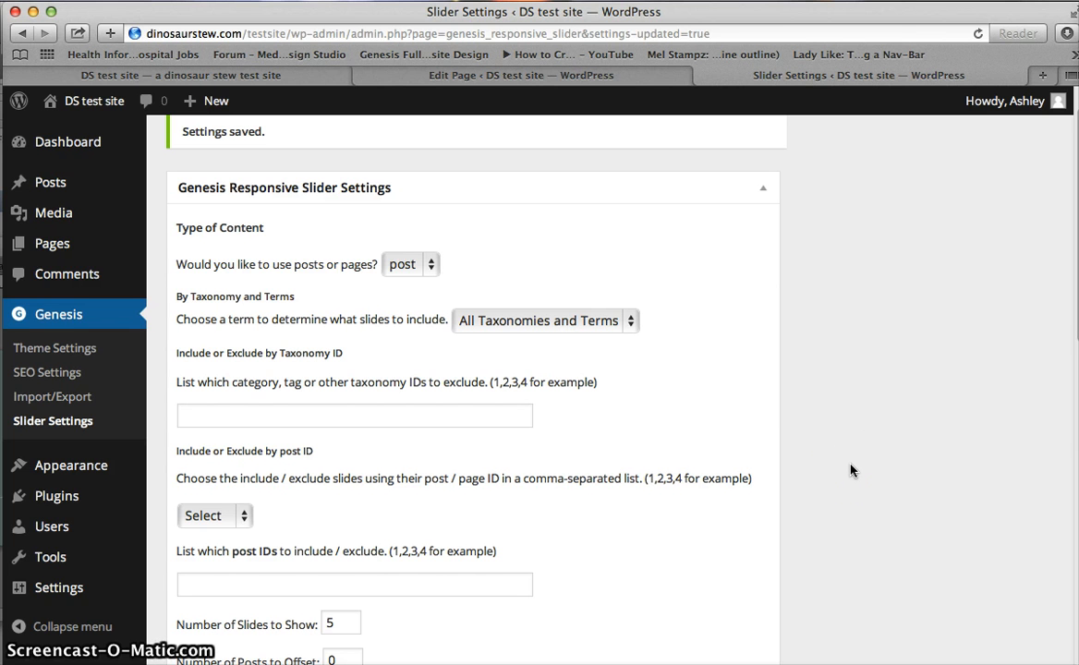
pyautogui.scroll(-3)
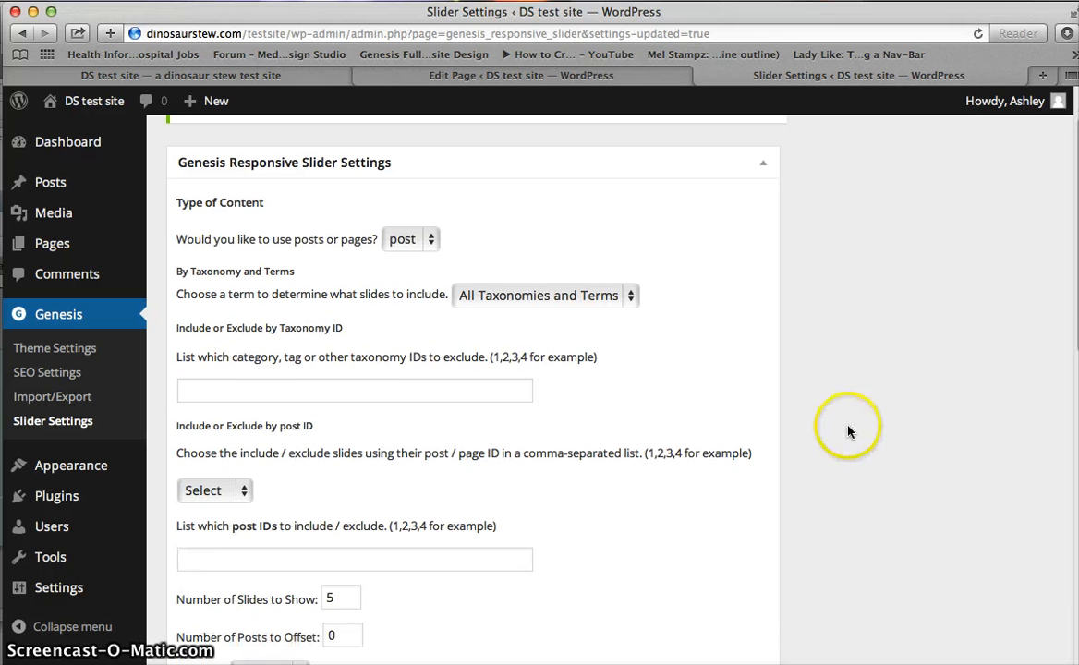
pyautogui.moveTo(417, 196)
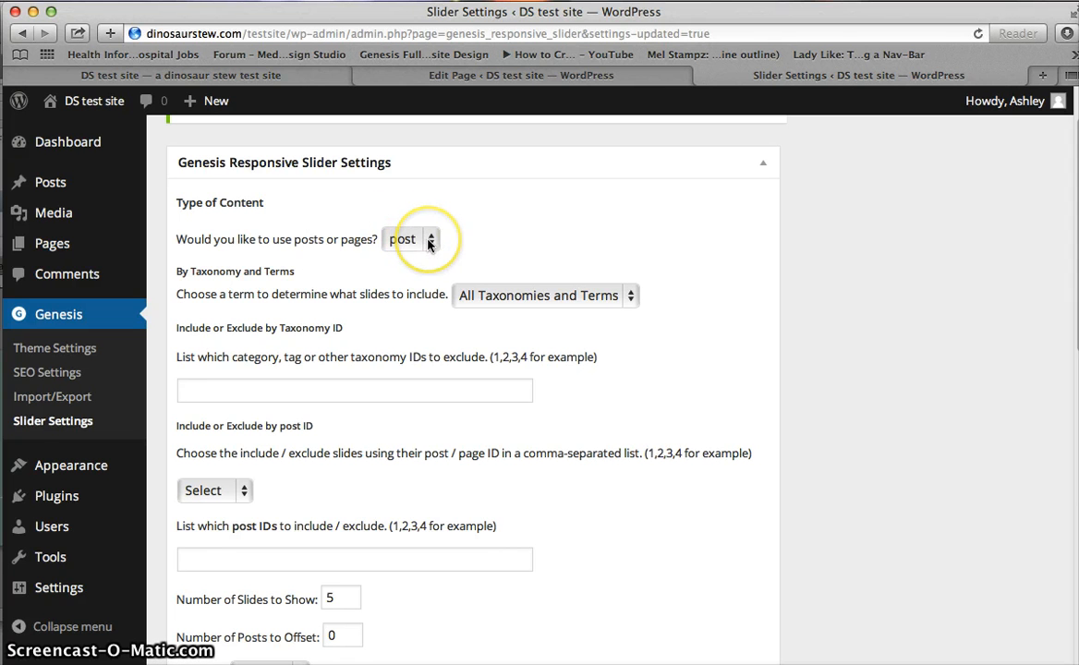
# Set the slider to use pages and to Include the listed IDs.
pyautogui.click(410, 240)
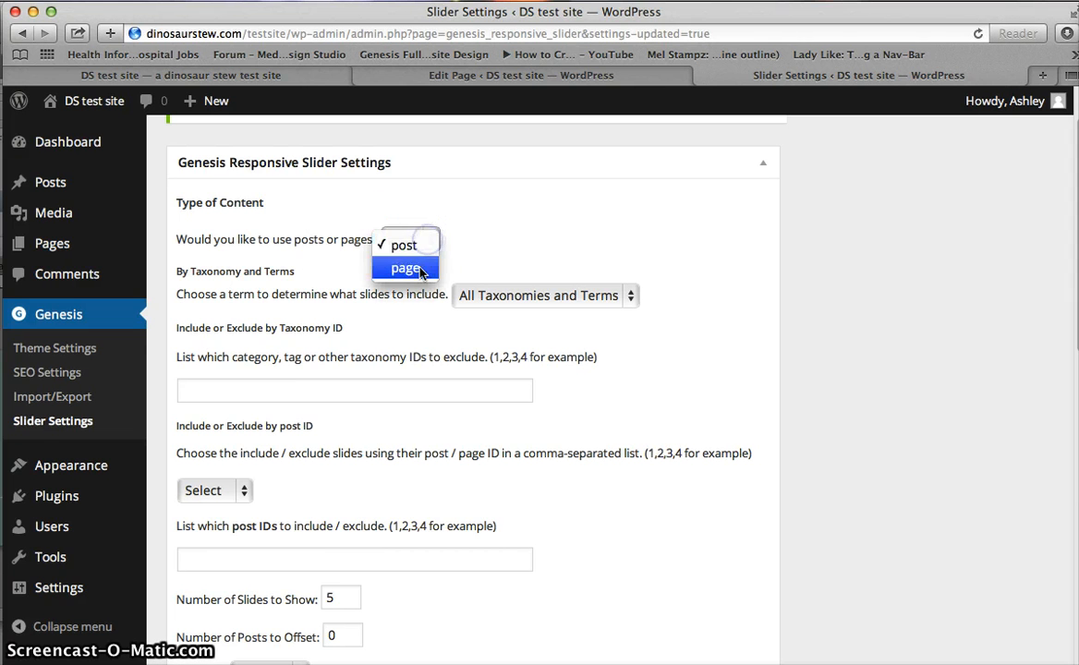
pyautogui.click(405, 268)
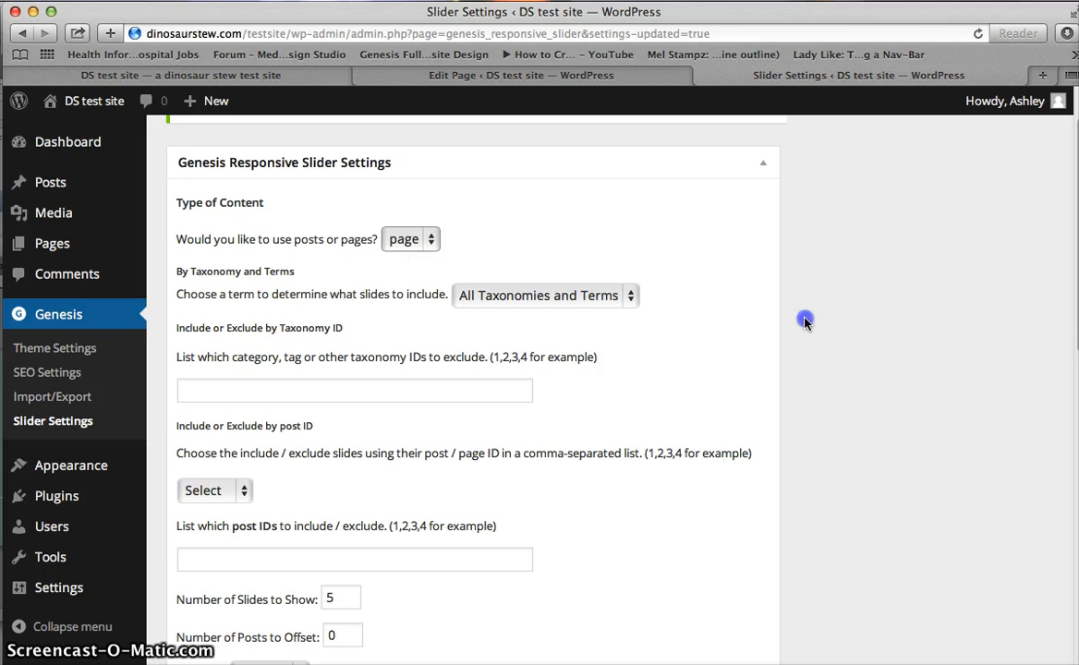
pyautogui.scroll(-3)
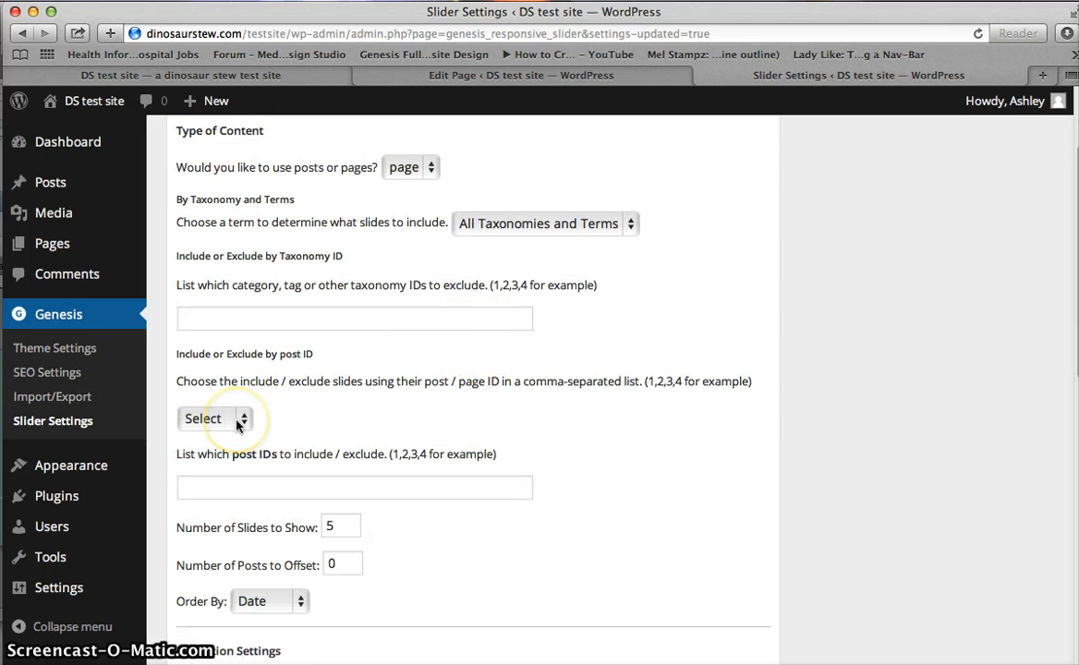
pyautogui.click(214, 417)
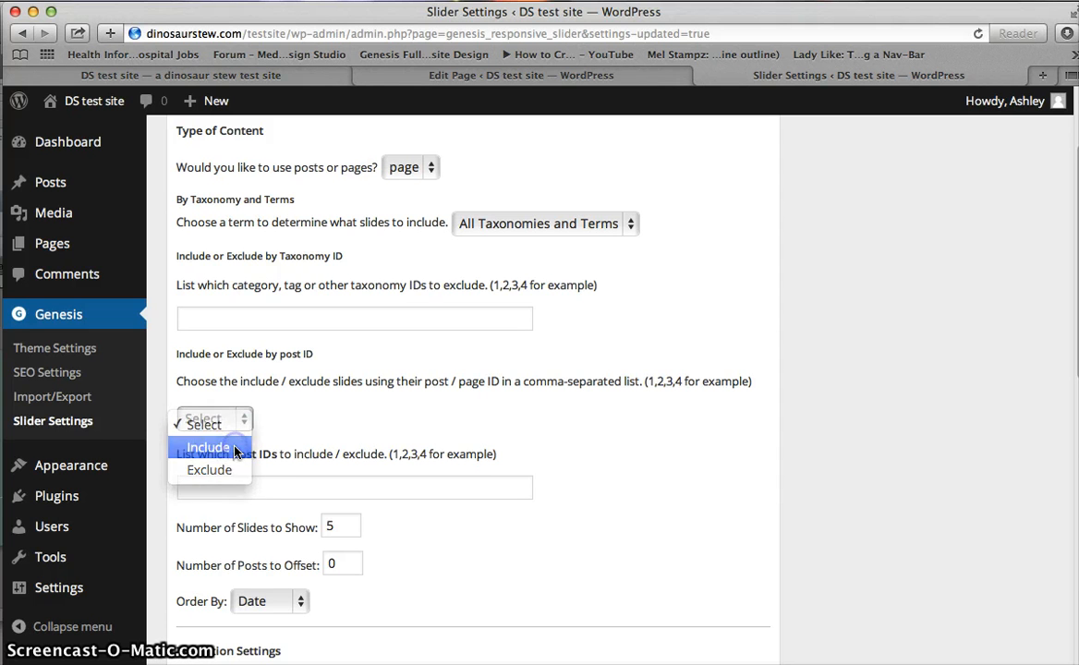
pyautogui.click(207, 447)
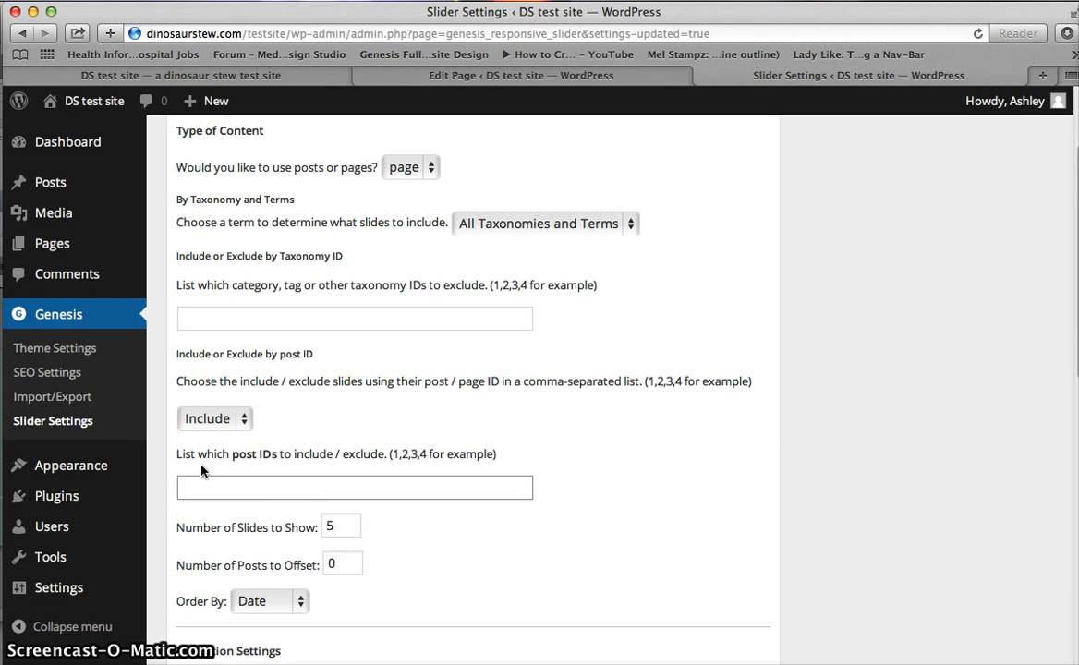
pyautogui.moveTo(284, 462)
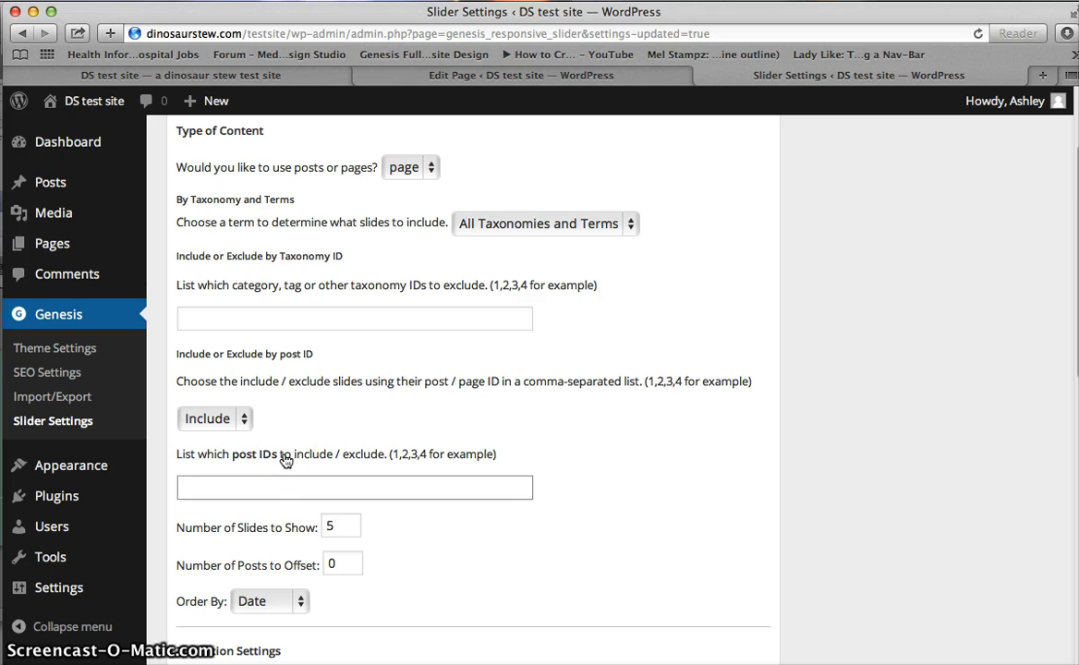
pyautogui.moveTo(555, 325)
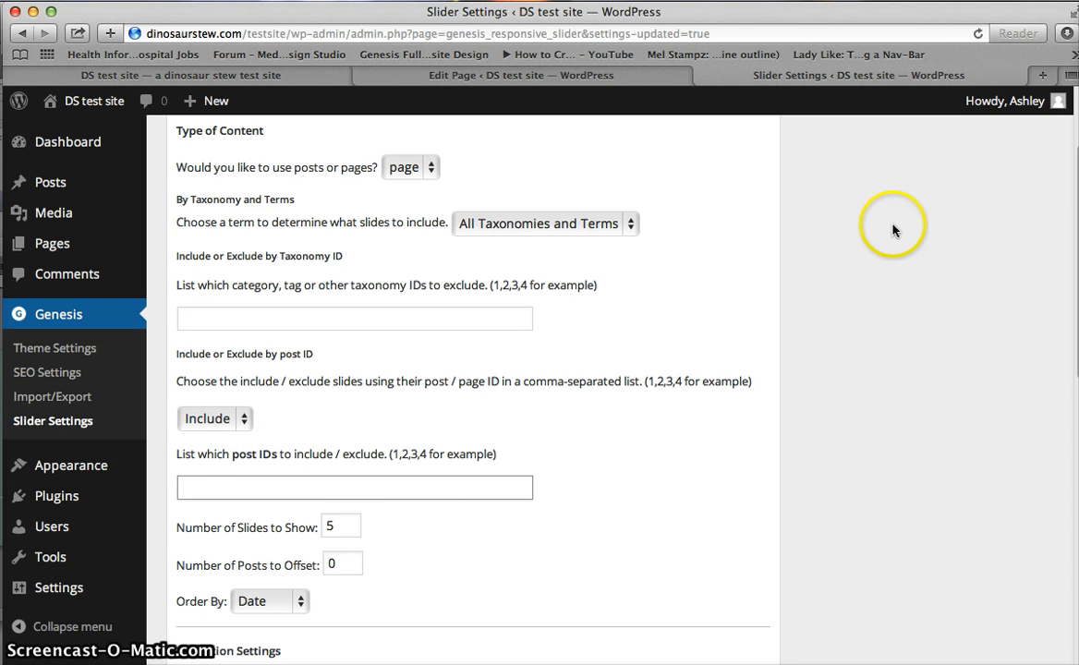
pyautogui.moveTo(885, 226)
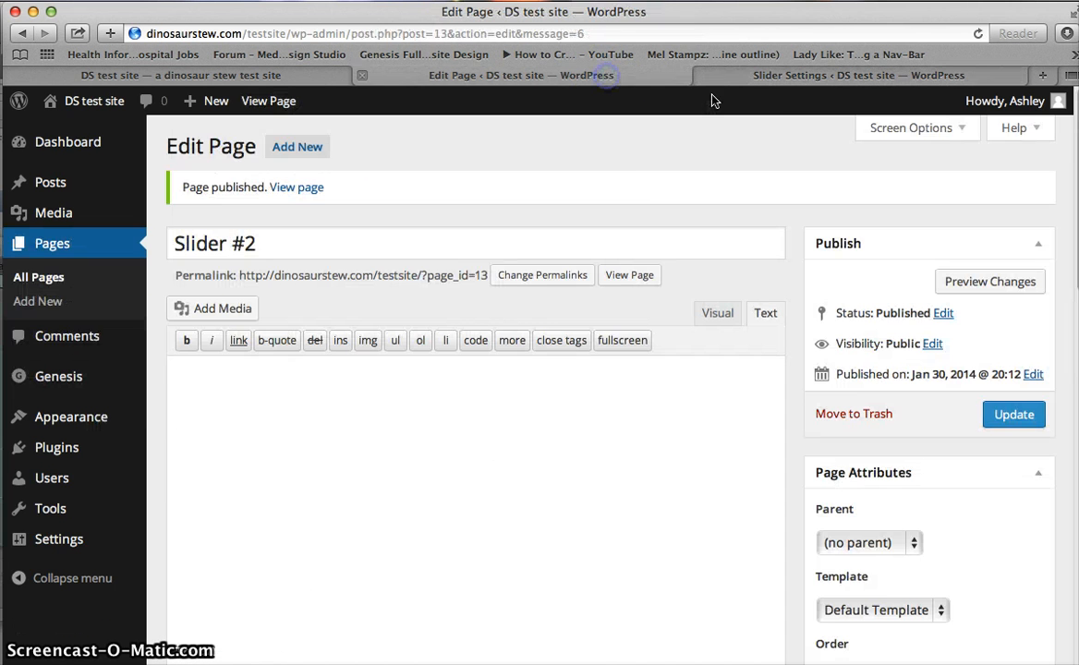
pyautogui.moveTo(155, 269)
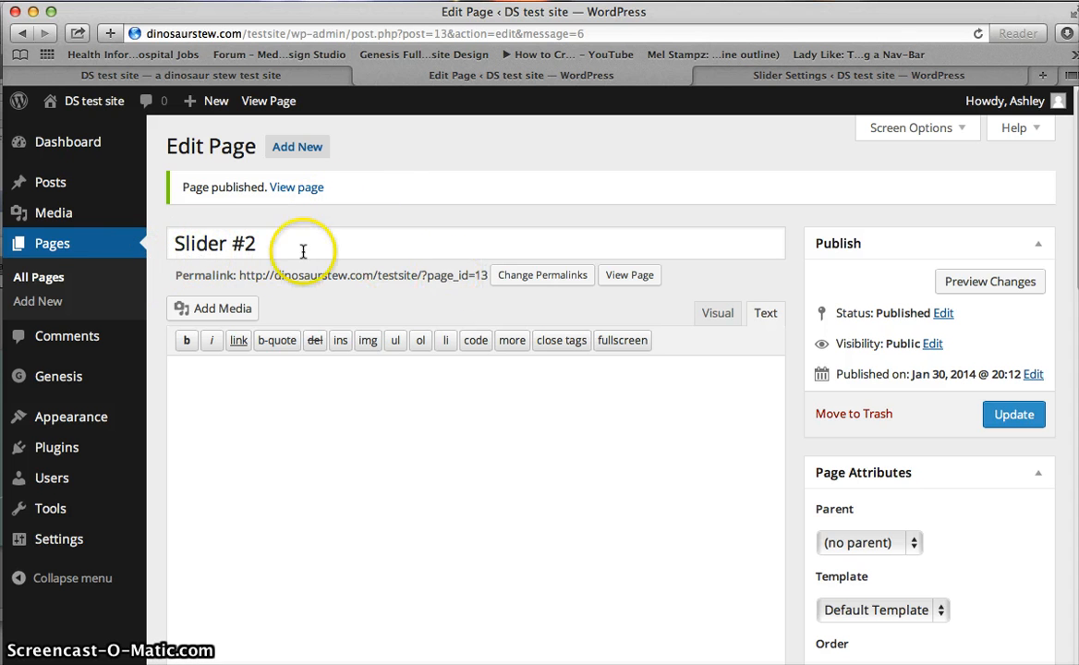
pyautogui.moveTo(480, 277)
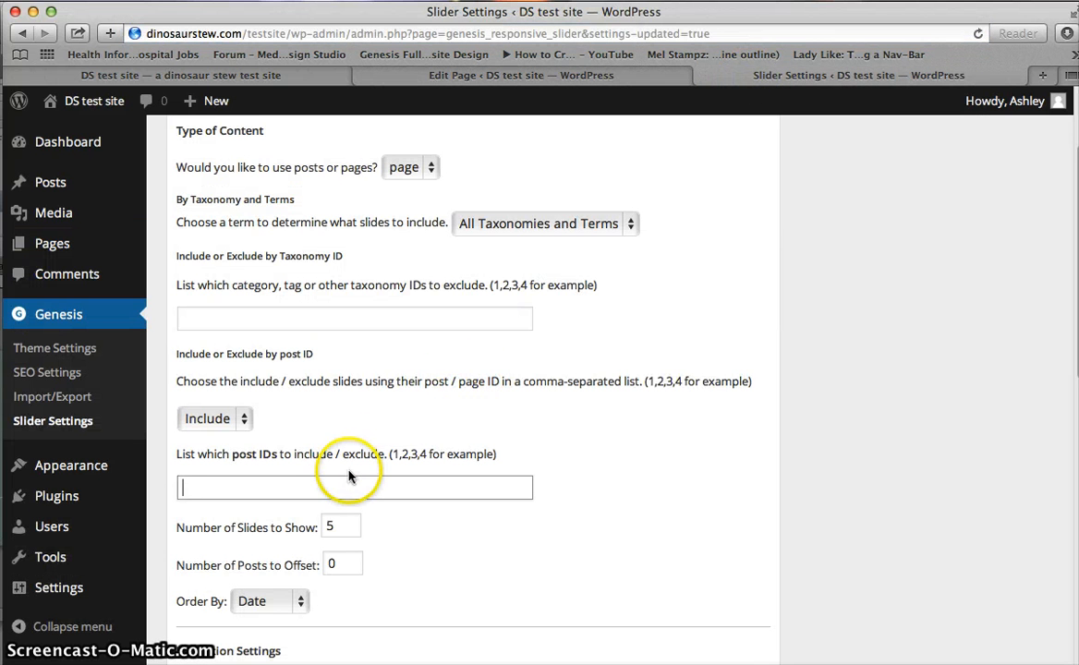
# Enter '13,' in the post IDs field and return to the Edit Page tab.
pyautogui.write('13')
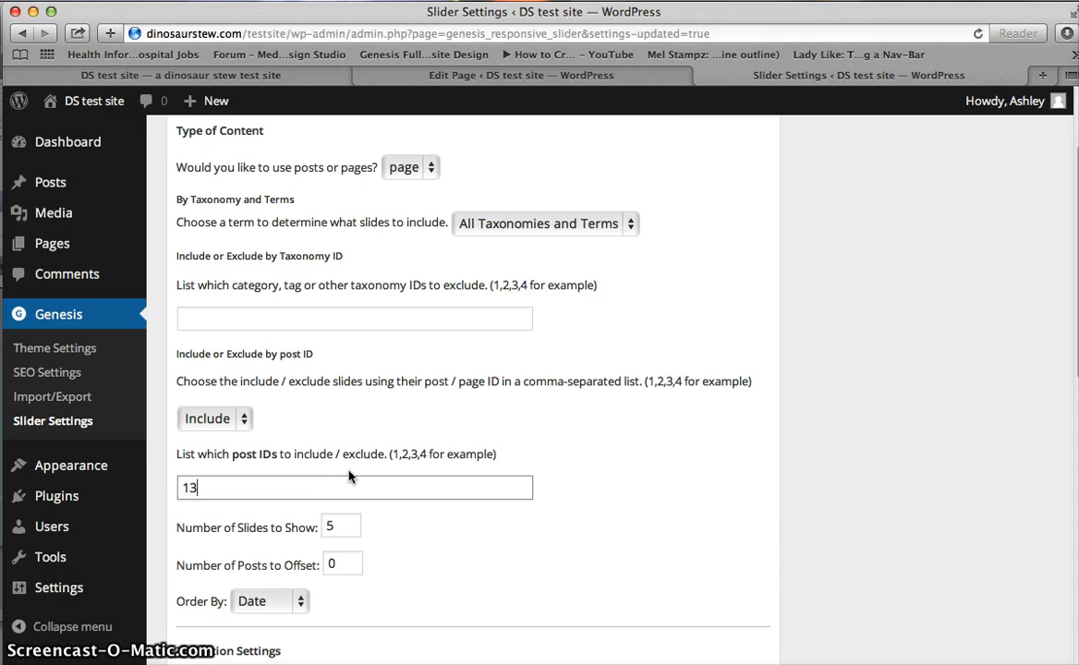
pyautogui.write(',')
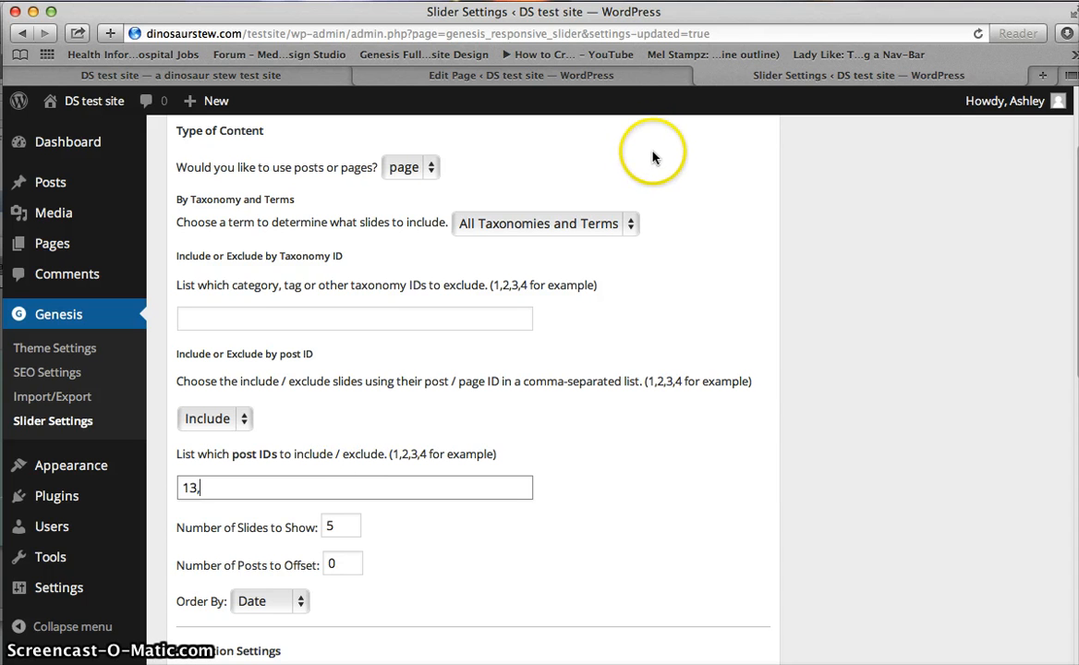
pyautogui.click(521, 74)
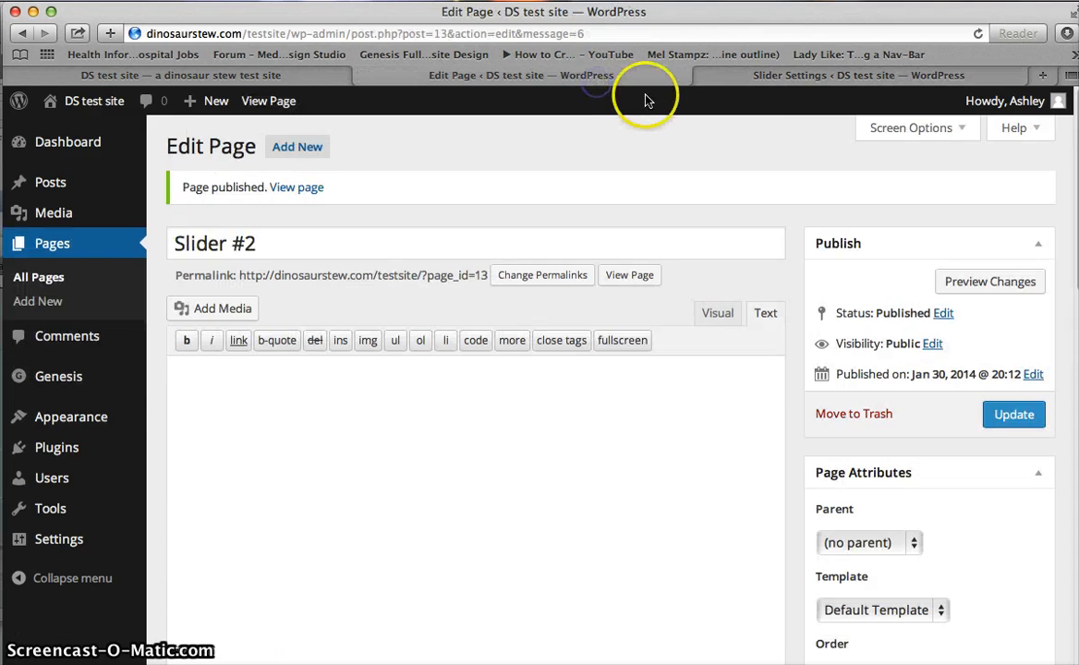
pyautogui.moveTo(133, 288)
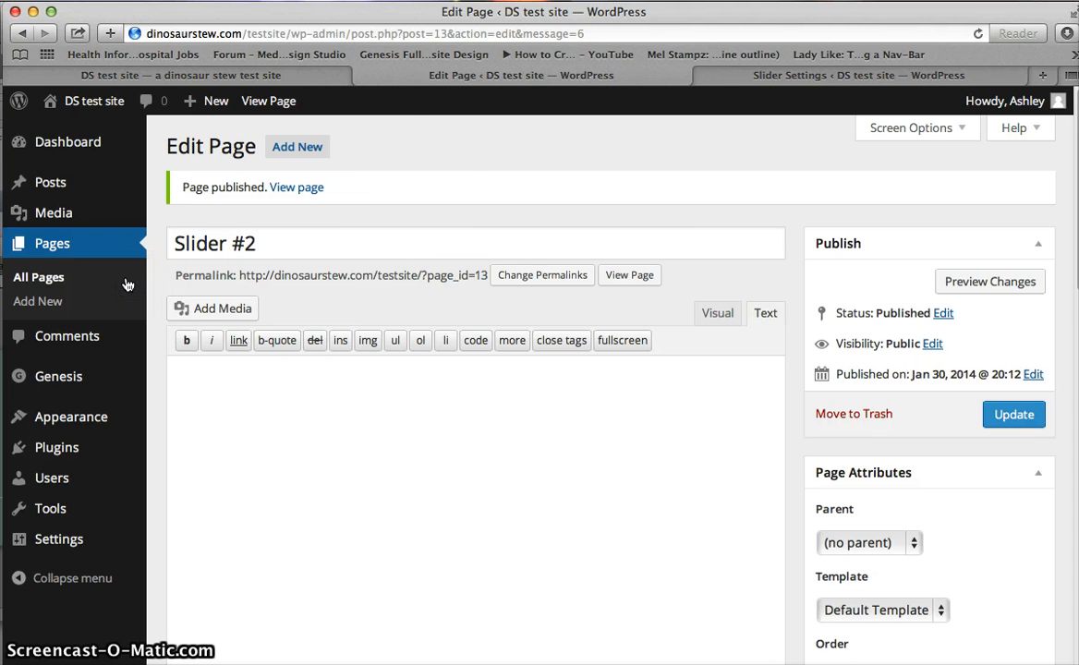
# From All Pages, open Slider #1 for editing to read its page ID 11 in the URL.
pyautogui.click(37, 277)
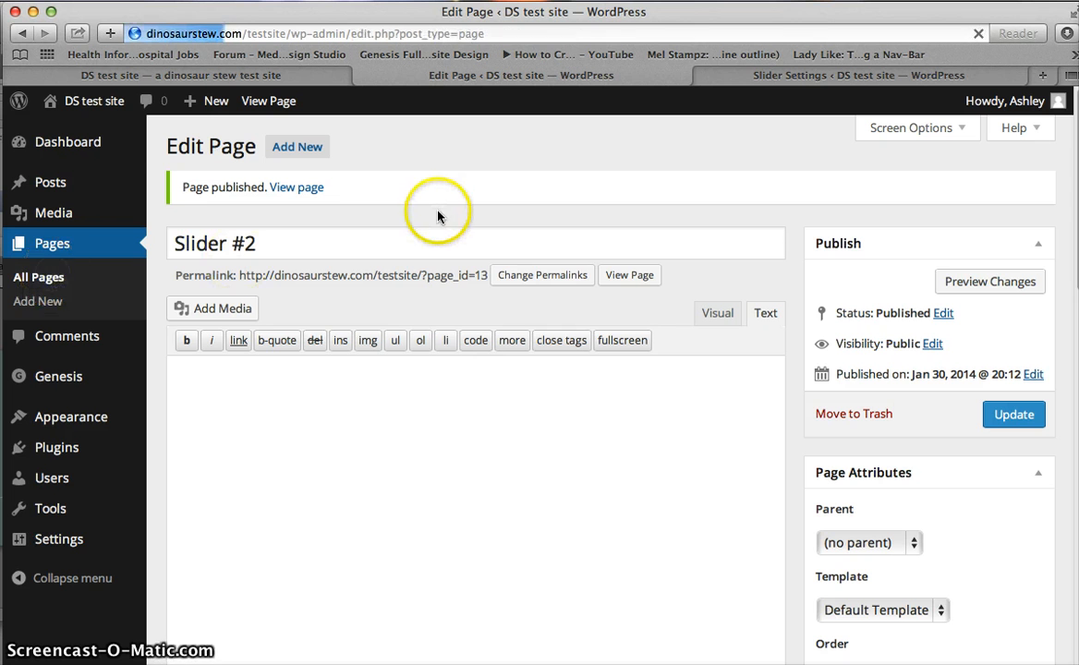
pyautogui.moveTo(478, 215)
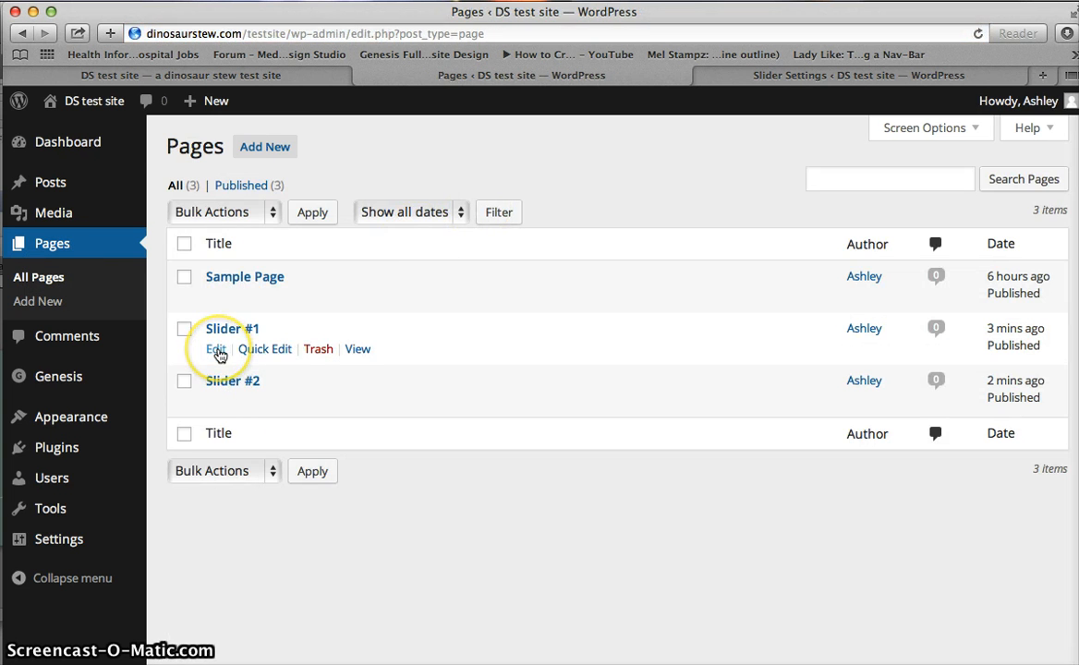
pyautogui.click(214, 347)
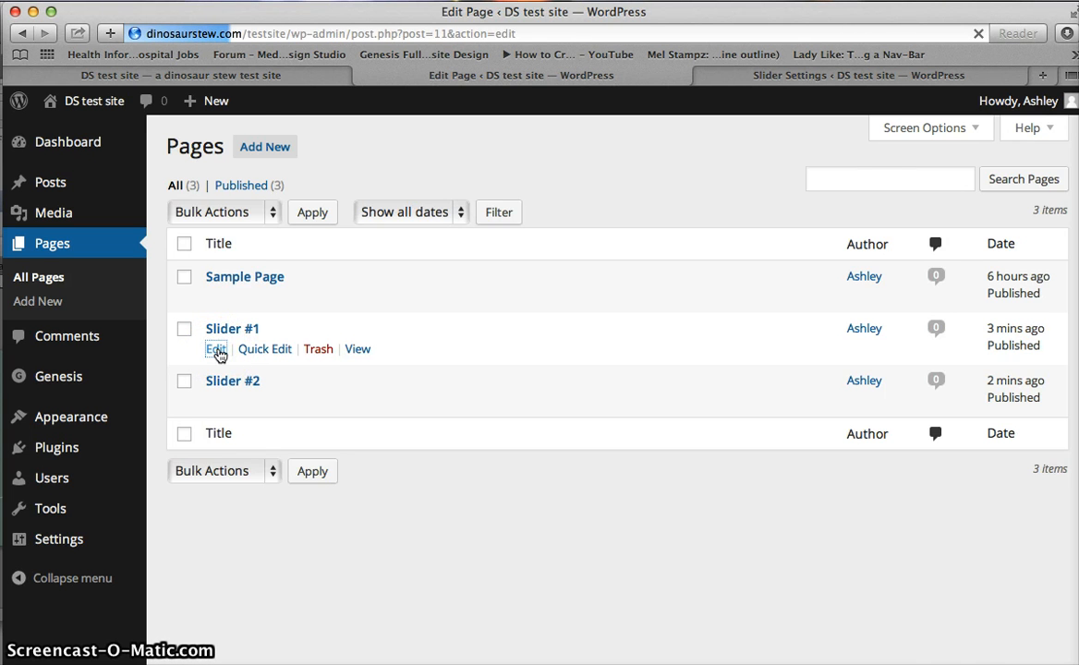
pyautogui.click(216, 347)
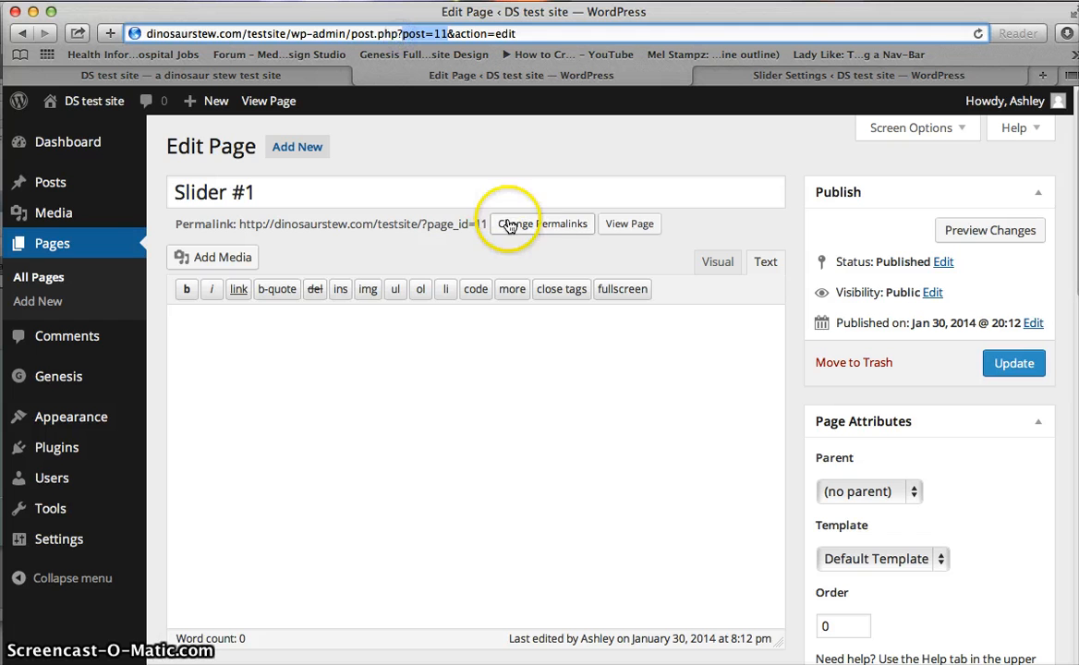
pyautogui.moveTo(739, 88)
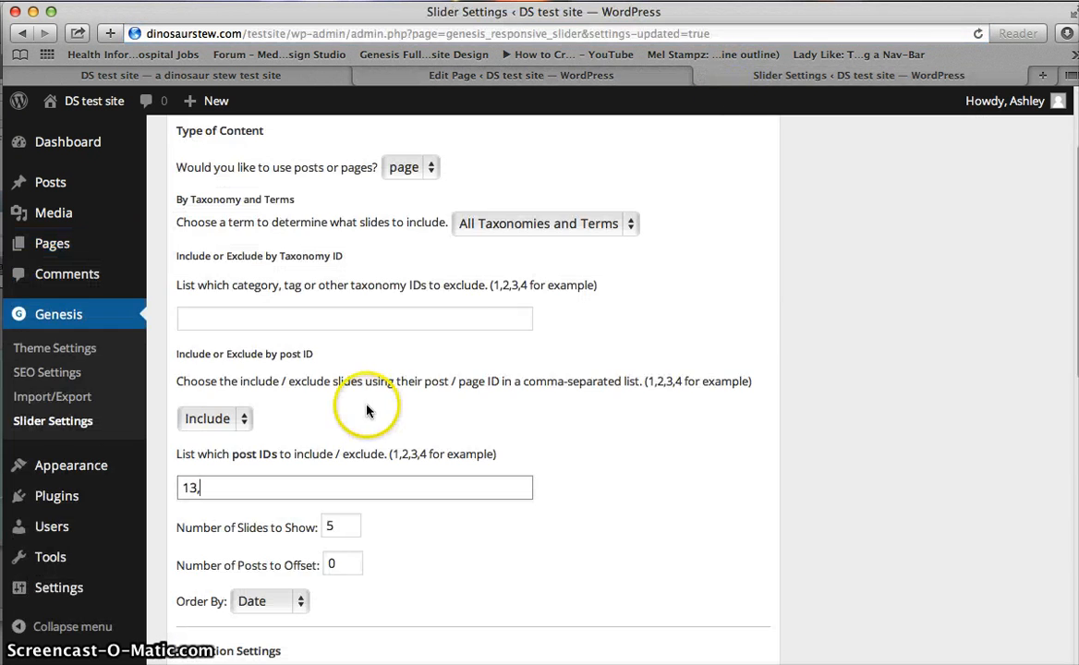
# Add 11 to the post IDs (13,11), set slides to show to 2, and save the settings.
pyautogui.write('11')
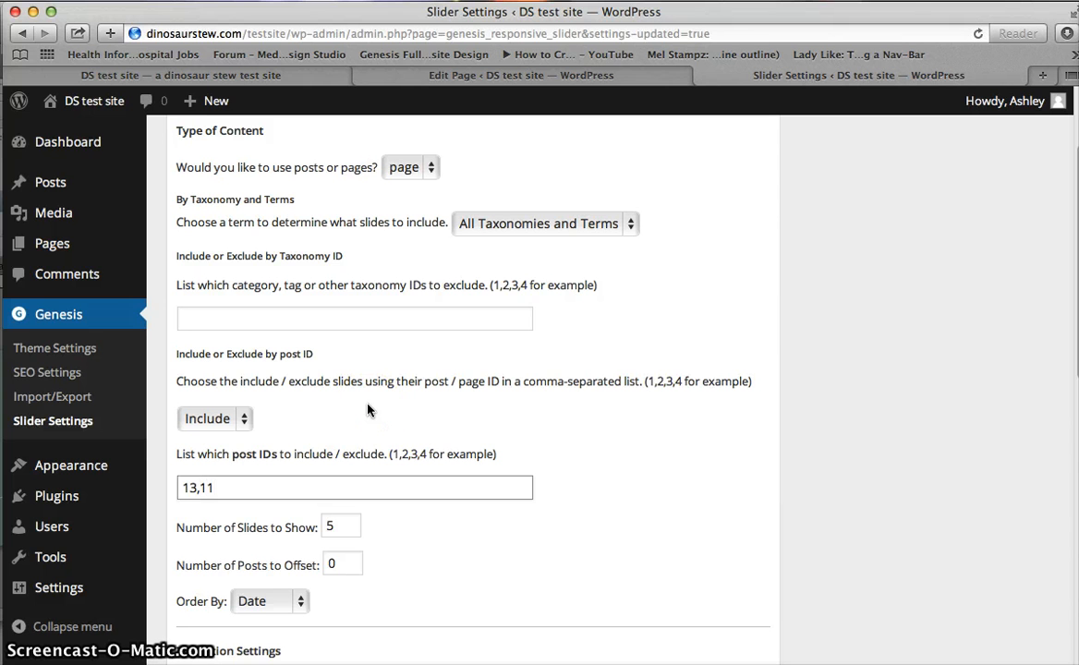
pyautogui.moveTo(506, 443)
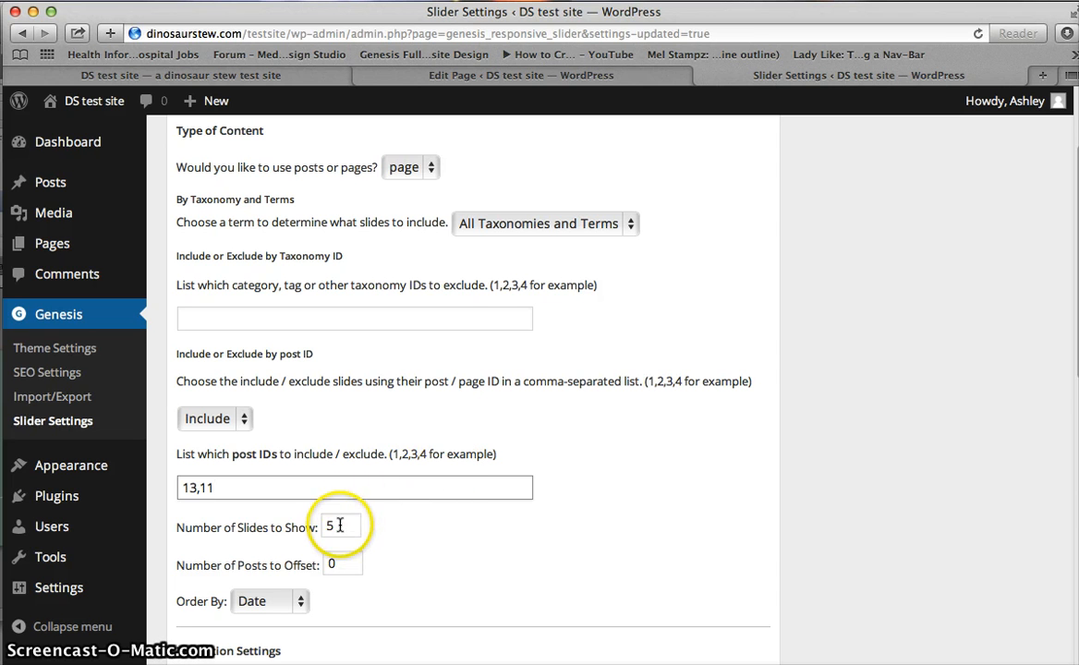
pyautogui.doubleClick(340, 527)
pyautogui.write('2')
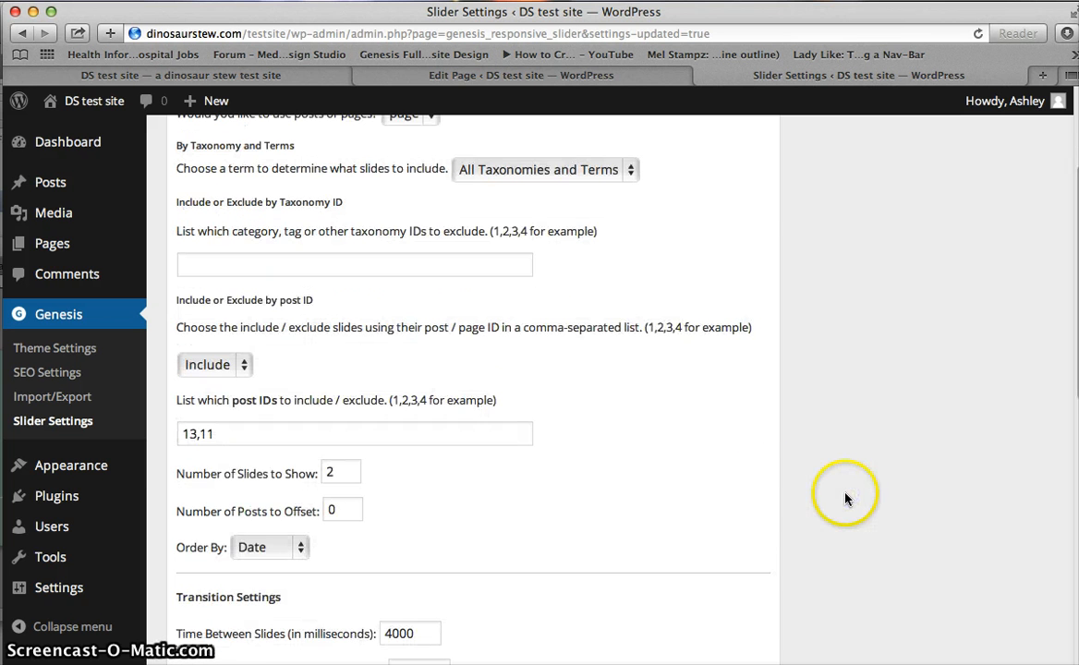
pyautogui.click(480, 144)
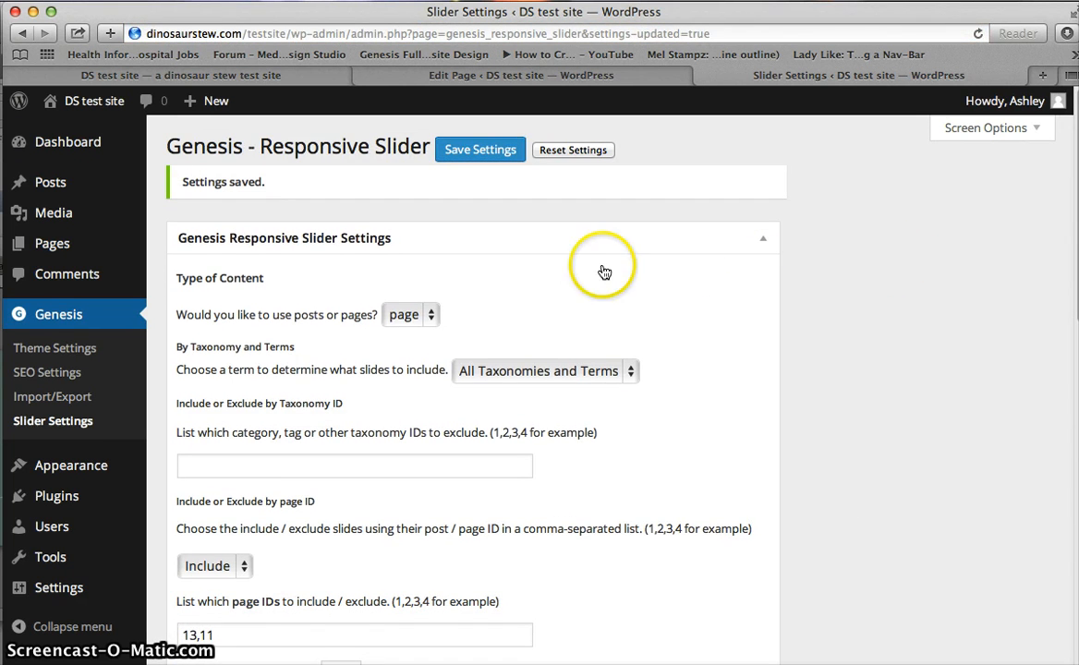
pyautogui.moveTo(157, 432)
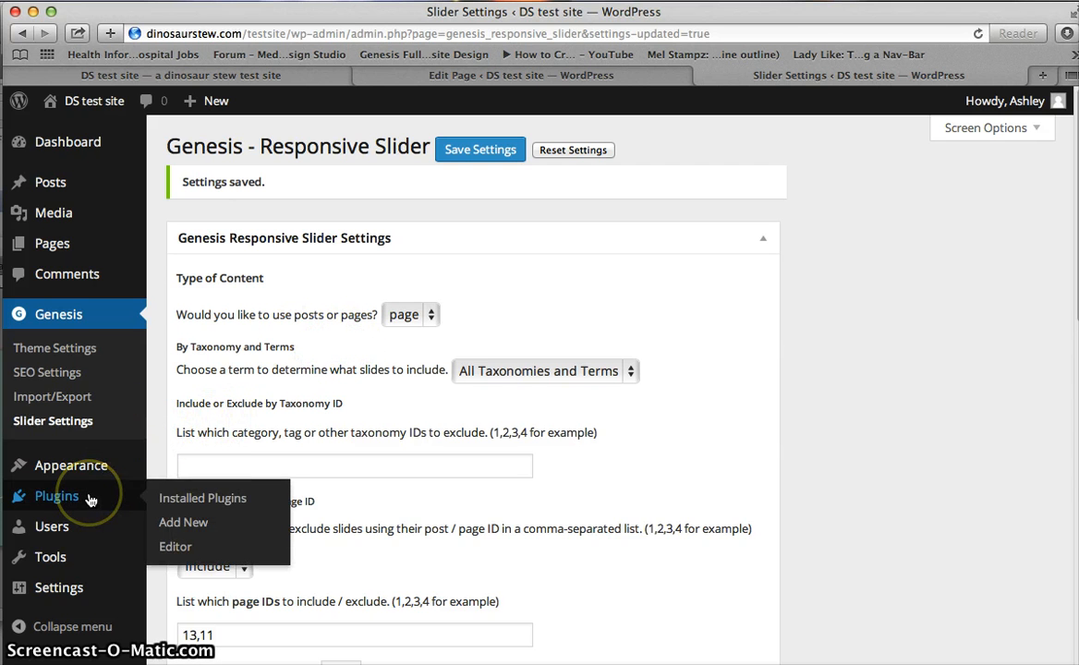
pyautogui.moveTo(70, 466)
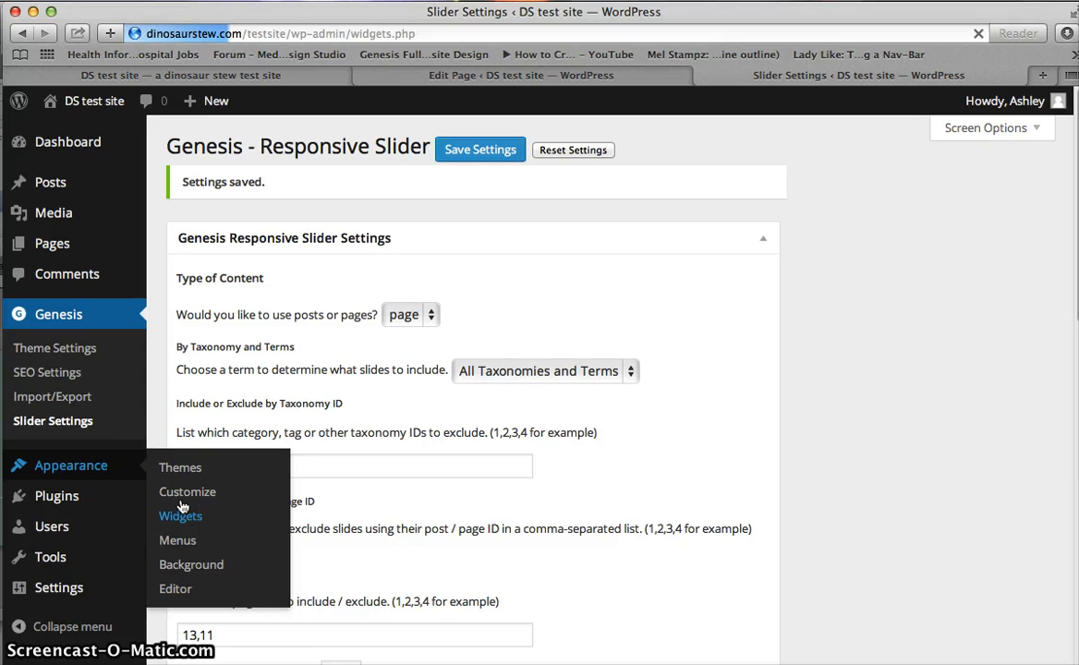
# Place the Genesis - Responsive Slider widget into the Responsive Slider Area on the Widgets screen.
pyautogui.click(181, 515)
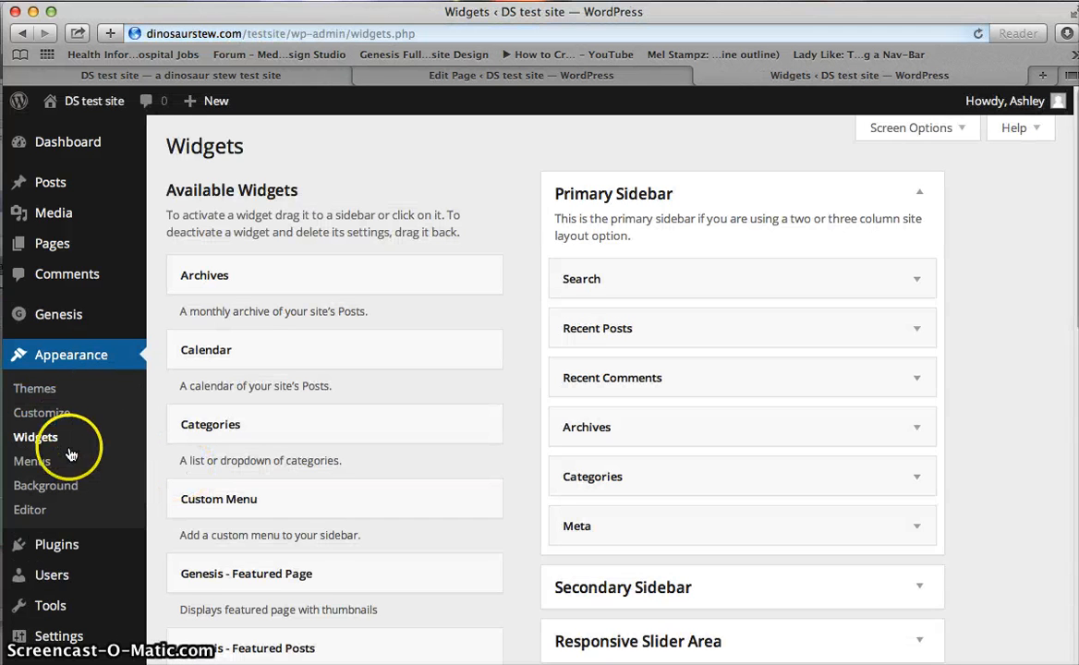
pyautogui.scroll(-3)
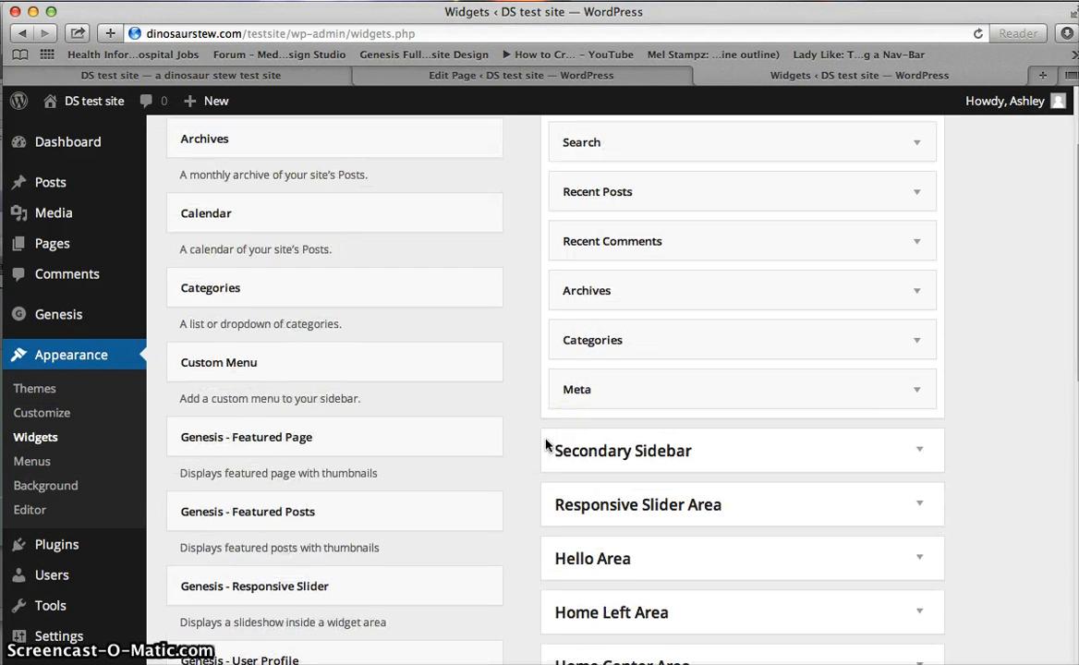
pyautogui.scroll(-3)
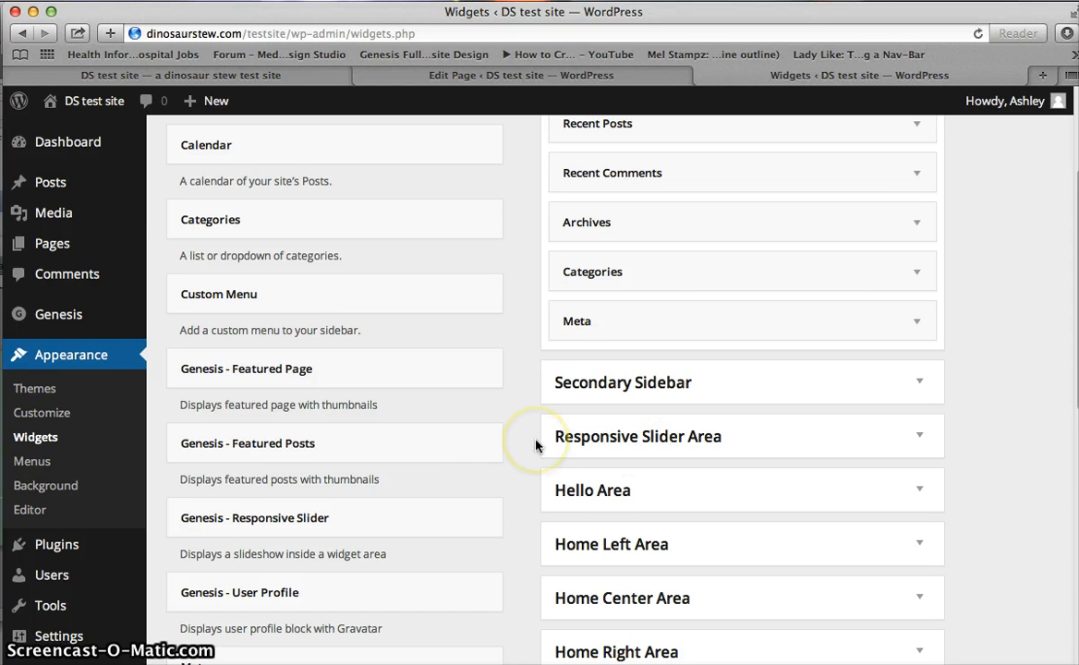
pyautogui.moveTo(887, 473)
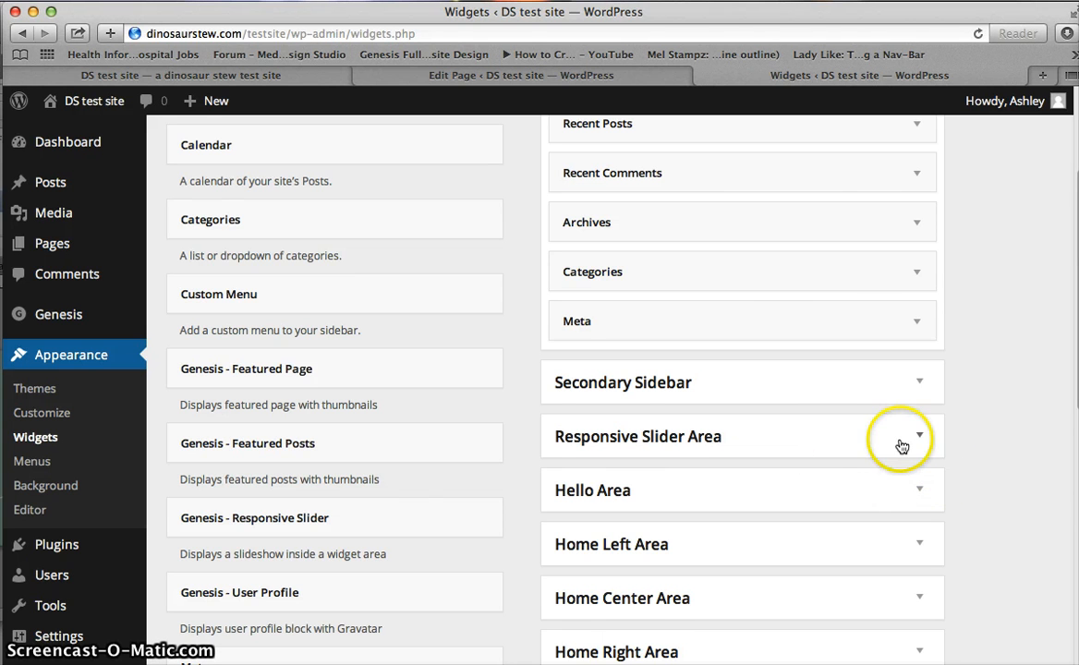
pyautogui.click(920, 436)
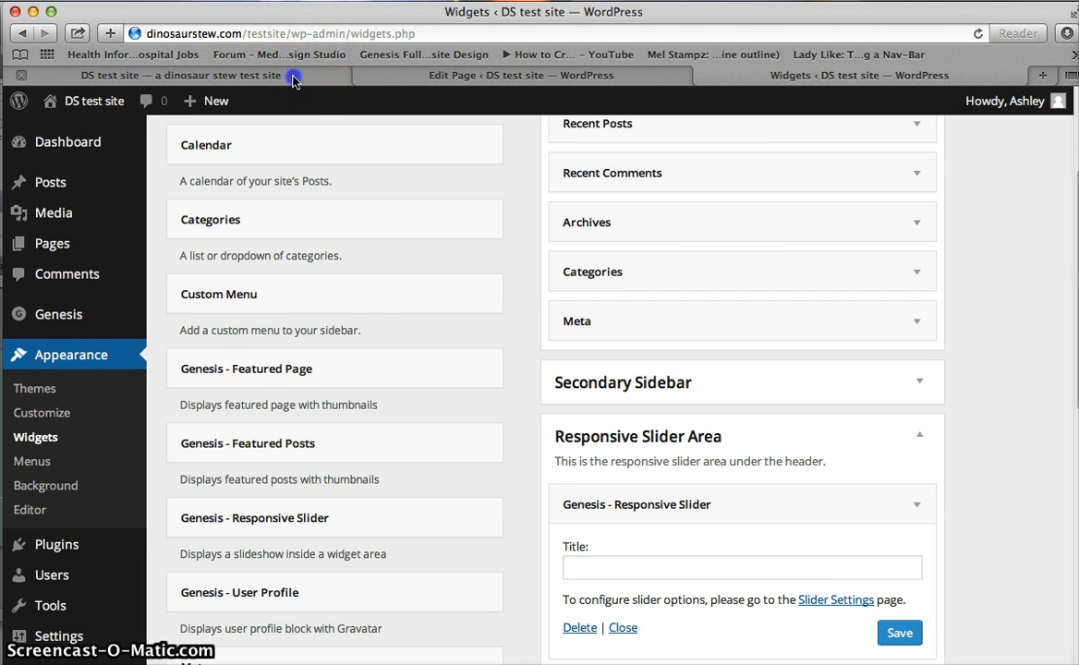
# View the slider, showing slide two, below the header on the DS test site homepage.
pyautogui.click(181, 74)
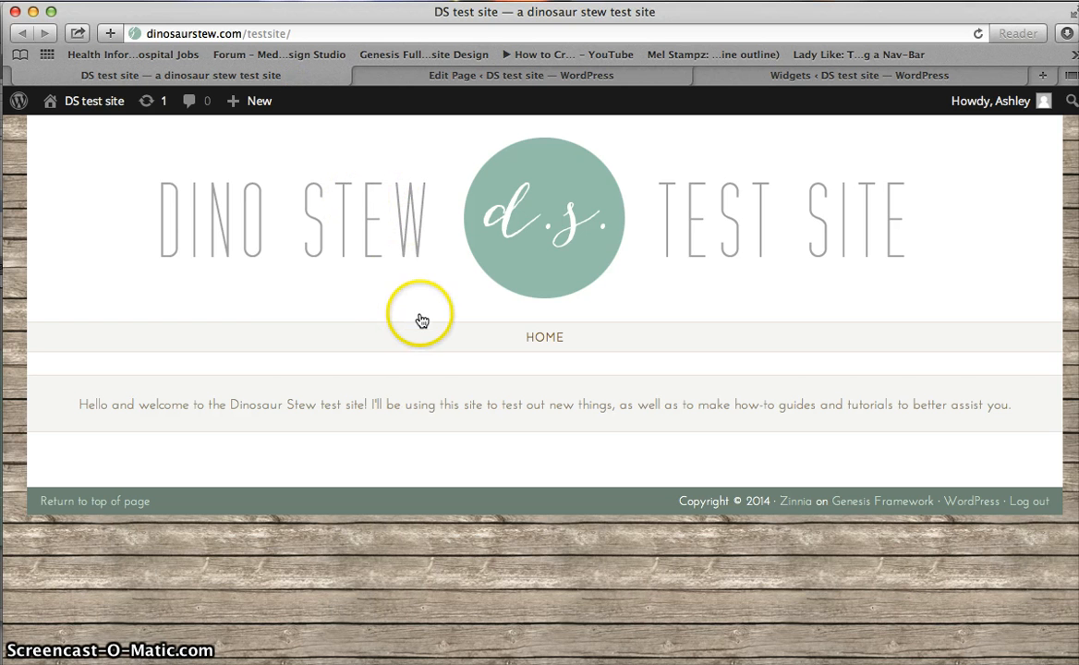
pyautogui.scroll(-3)
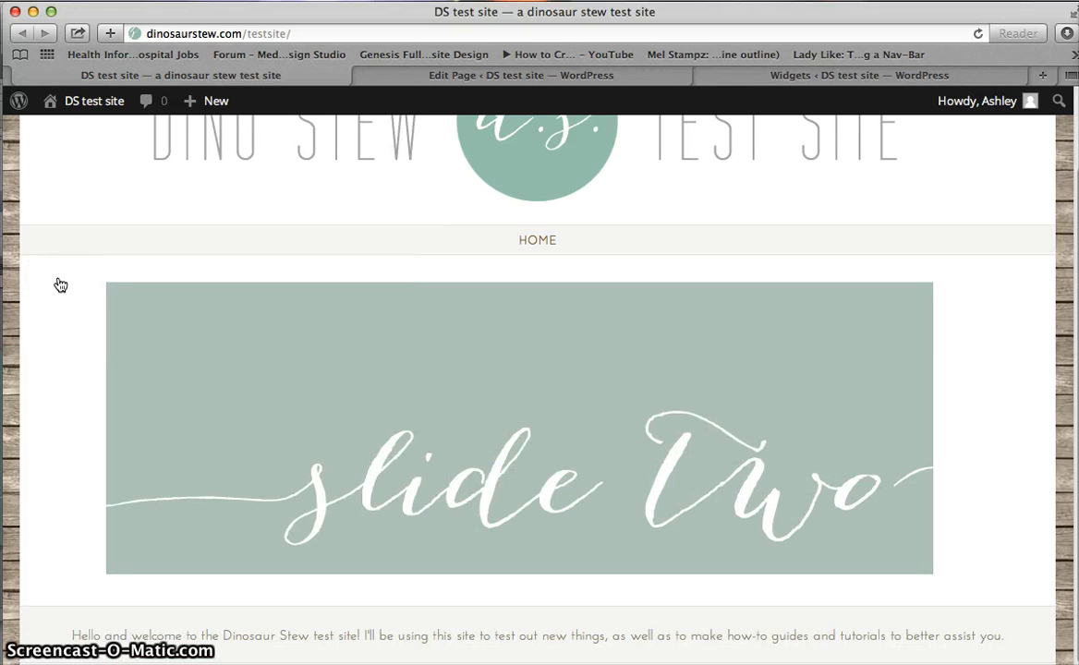